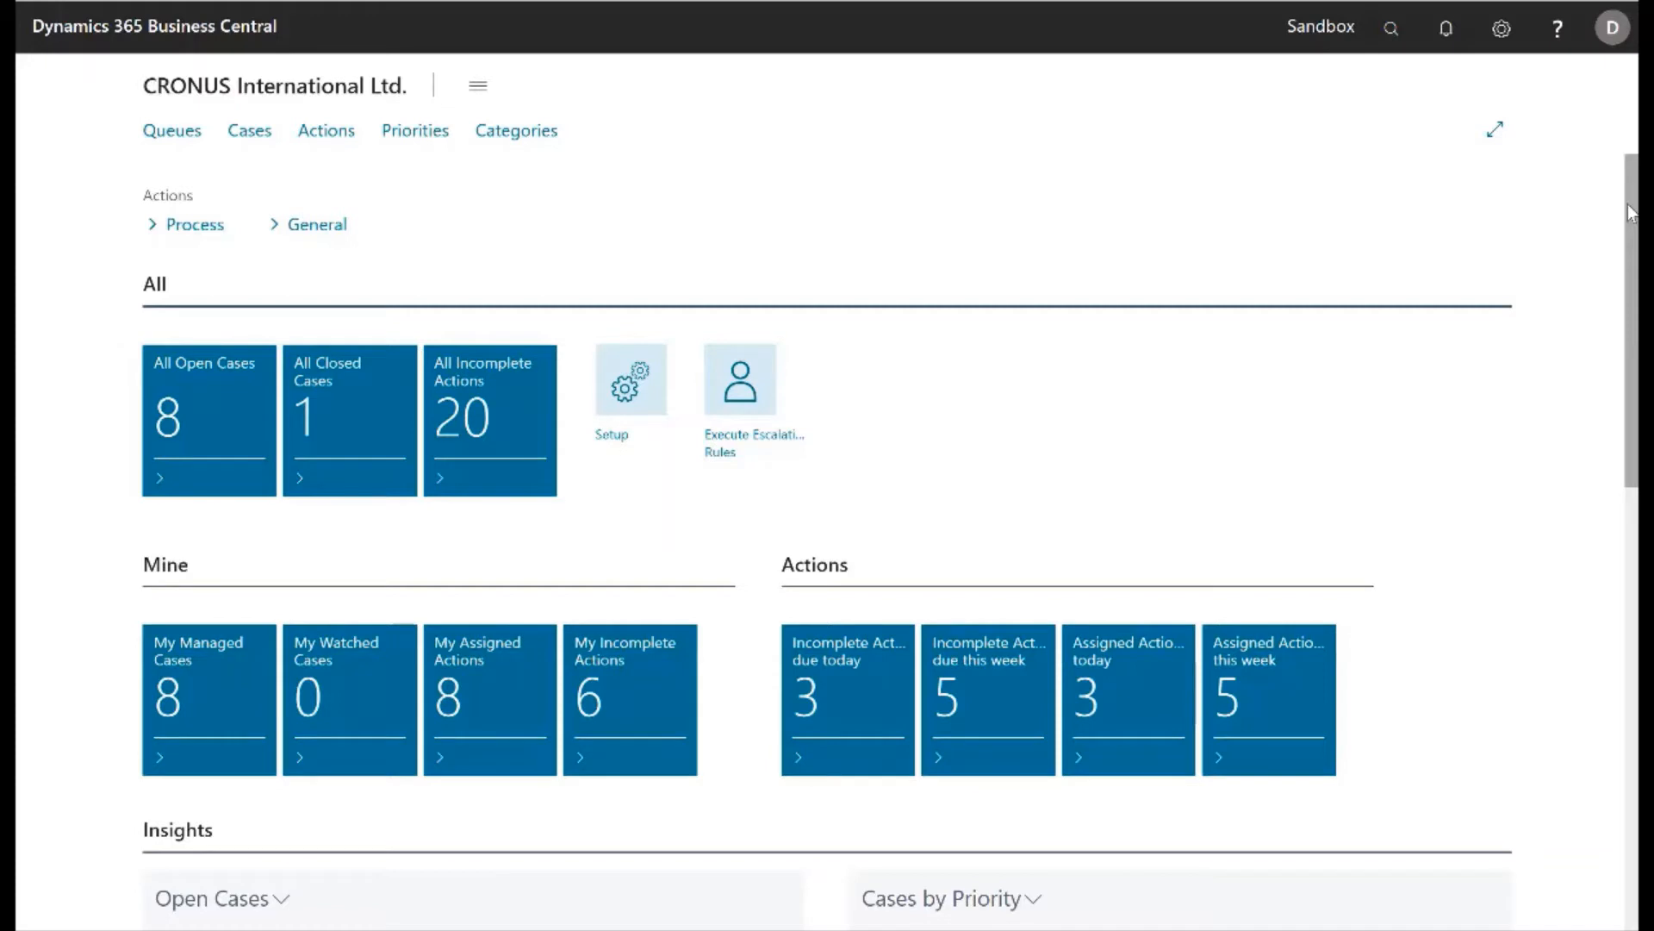
- Scroll down the role centre and bring up the All Open Cases list
{"action": "scroll", "scroll_direction": "down", "scroll_amount": 3}
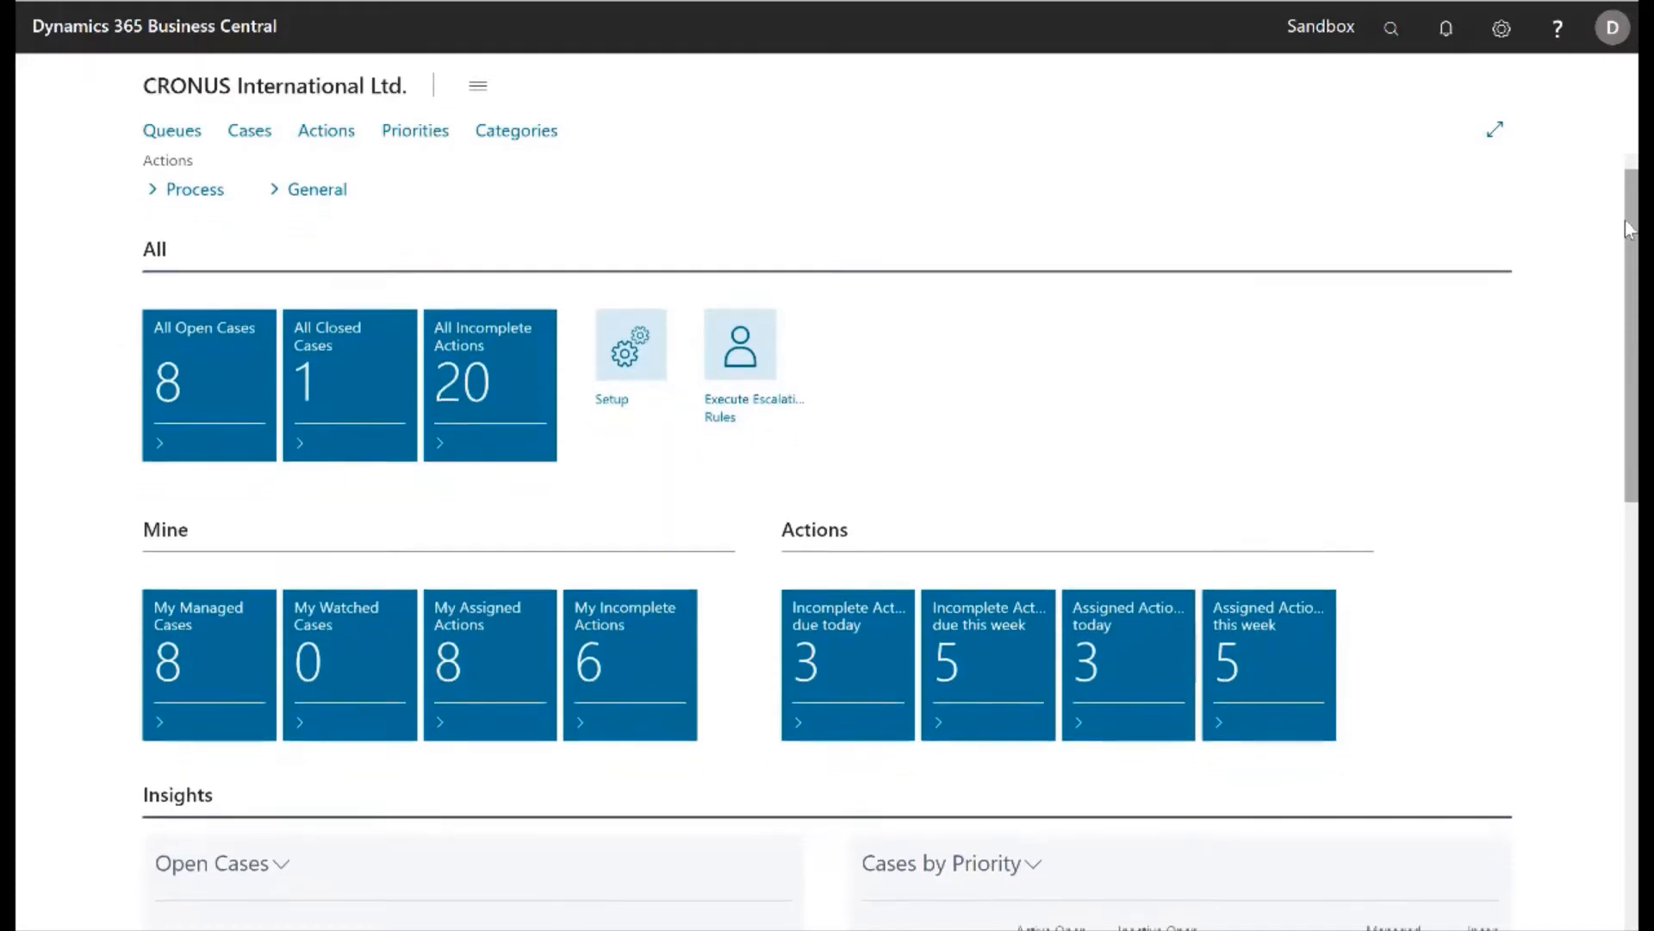
{"action": "scroll", "scroll_direction": "down", "scroll_amount": 3}
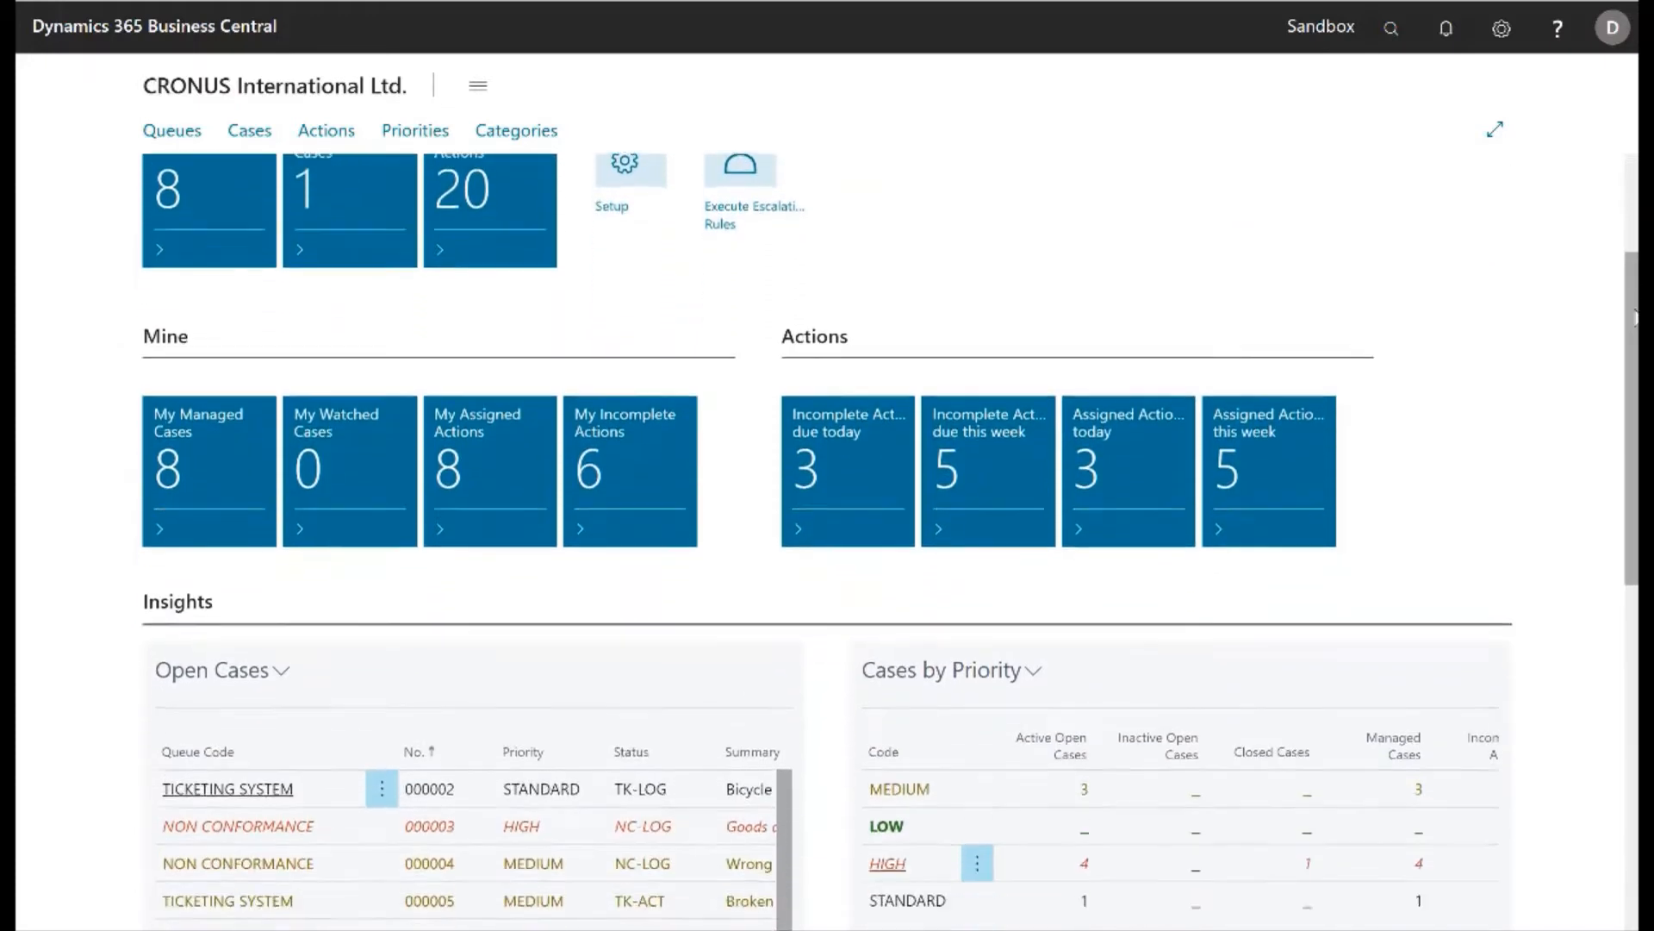
{"action": "scroll", "scroll_direction": "down", "scroll_amount": 3}
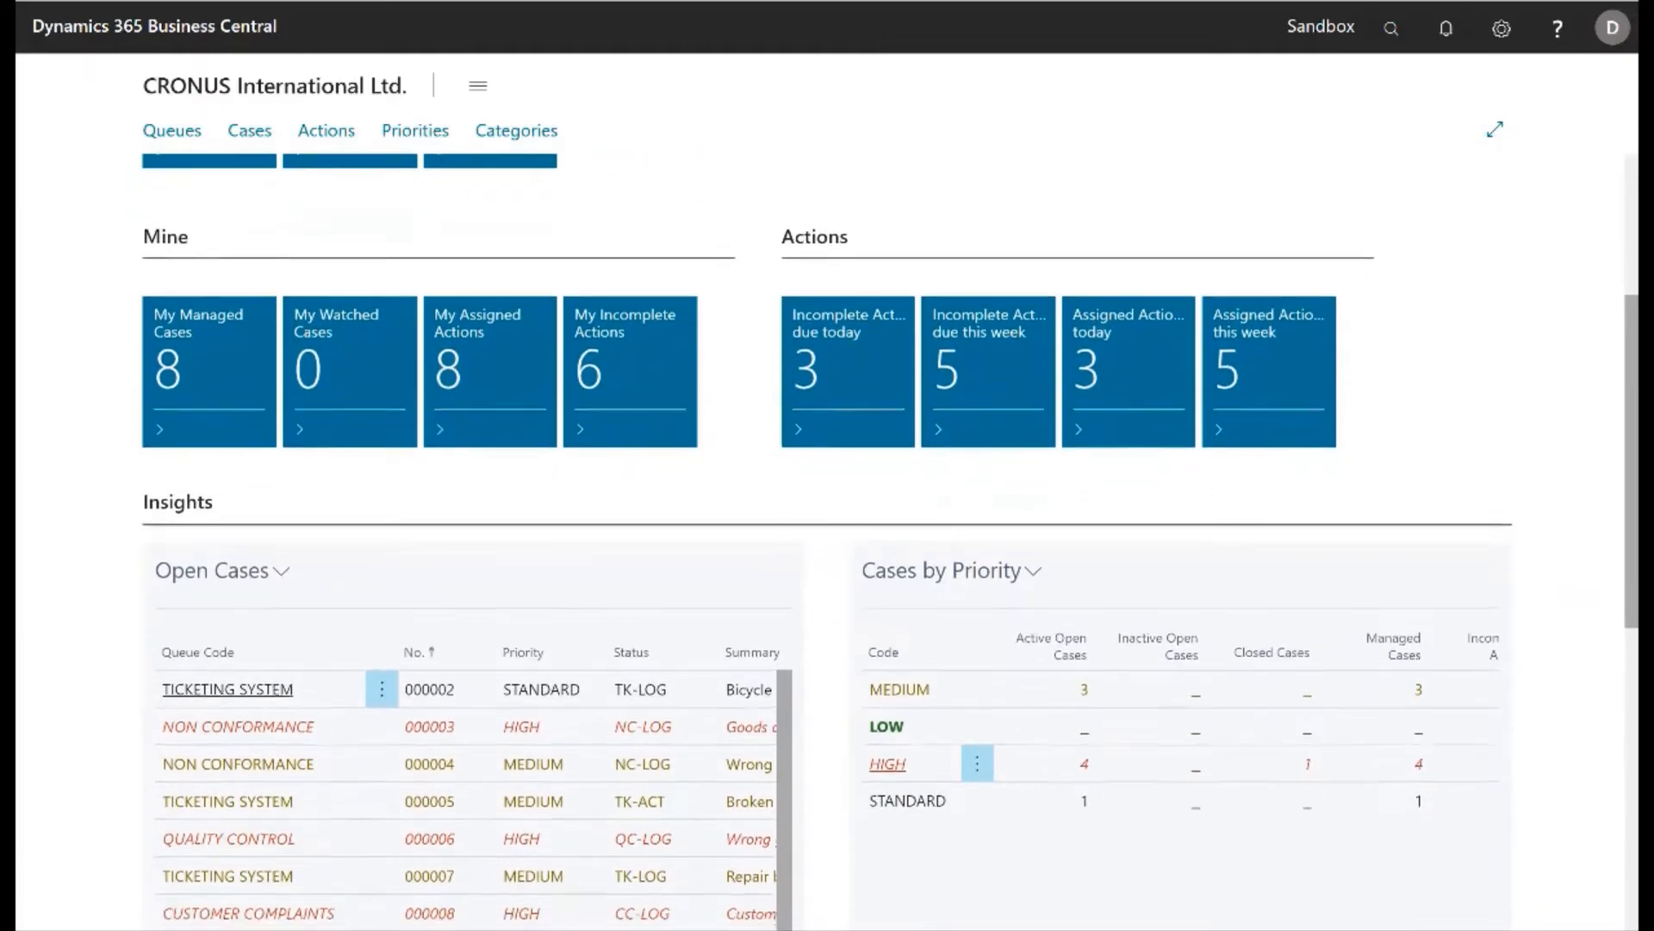
{"action": "scroll", "scroll_direction": "down", "scroll_amount": 3}
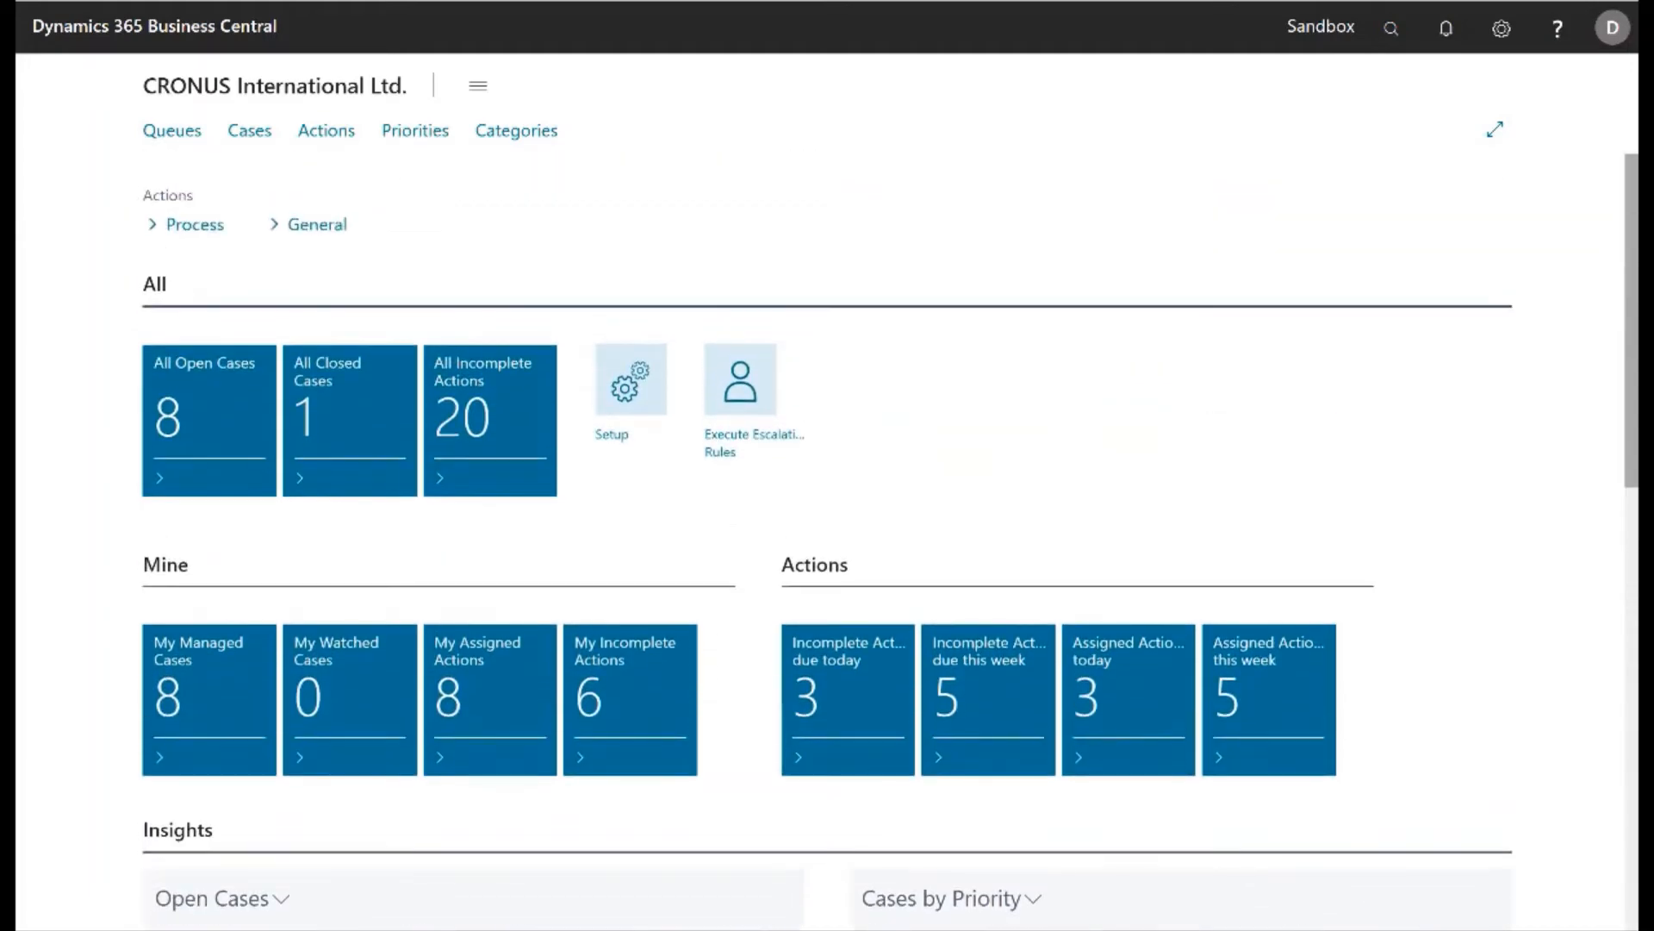
{"action": "mouse_move", "coordinate": [208, 421]}
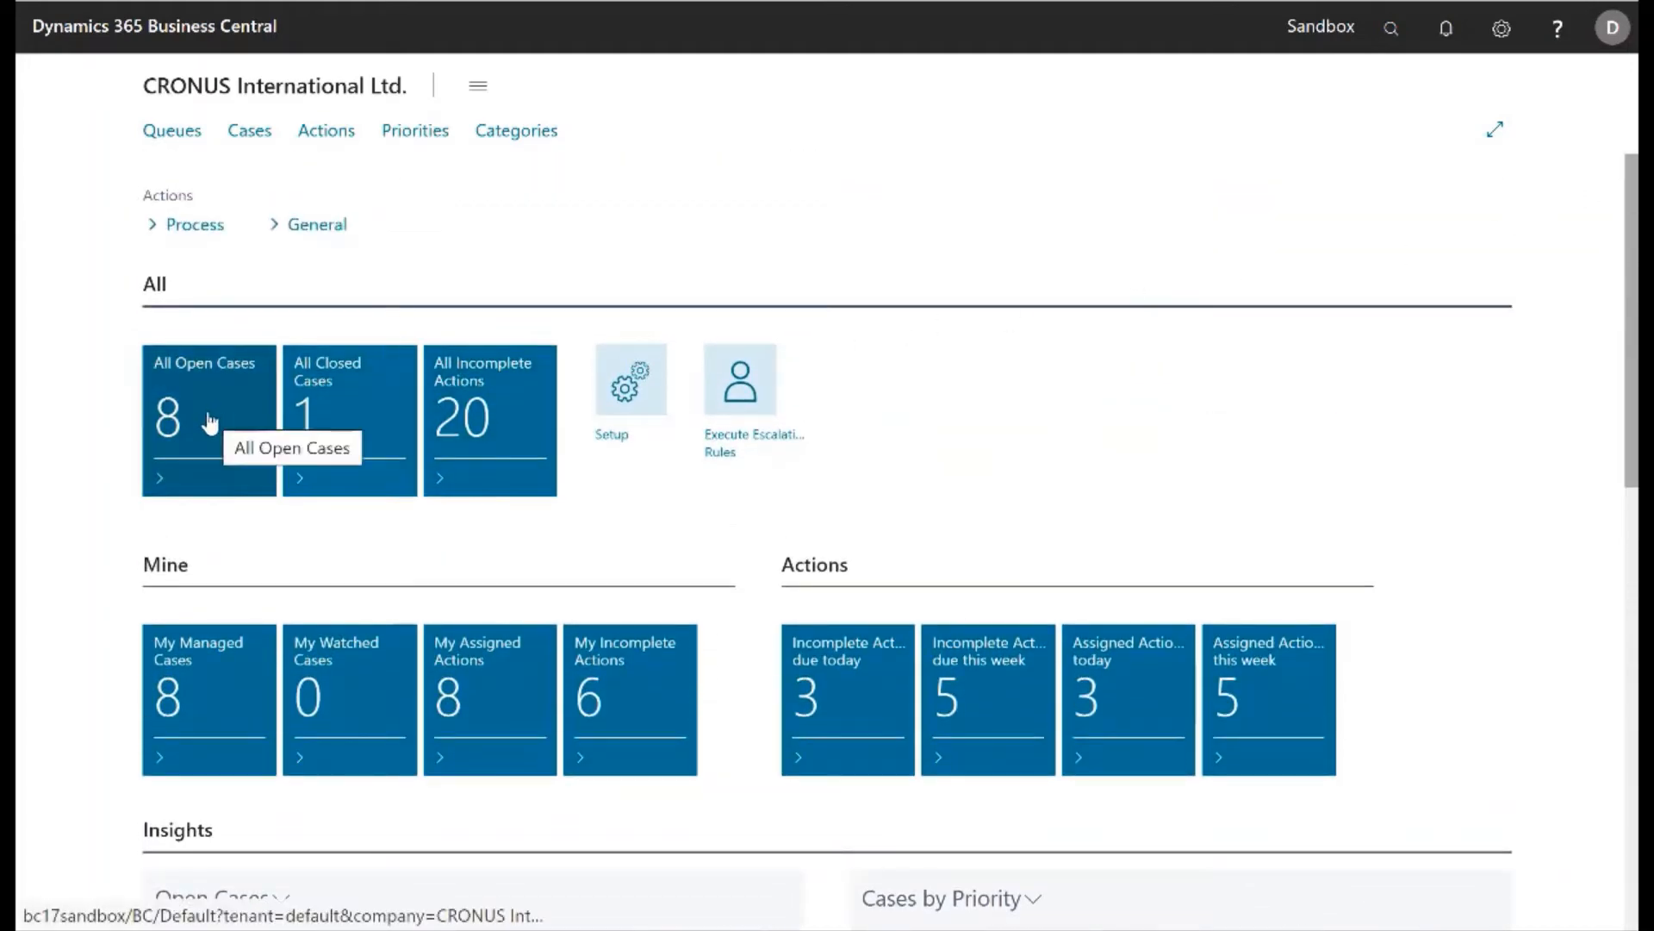
{"action": "left_click", "coordinate": [208, 419]}
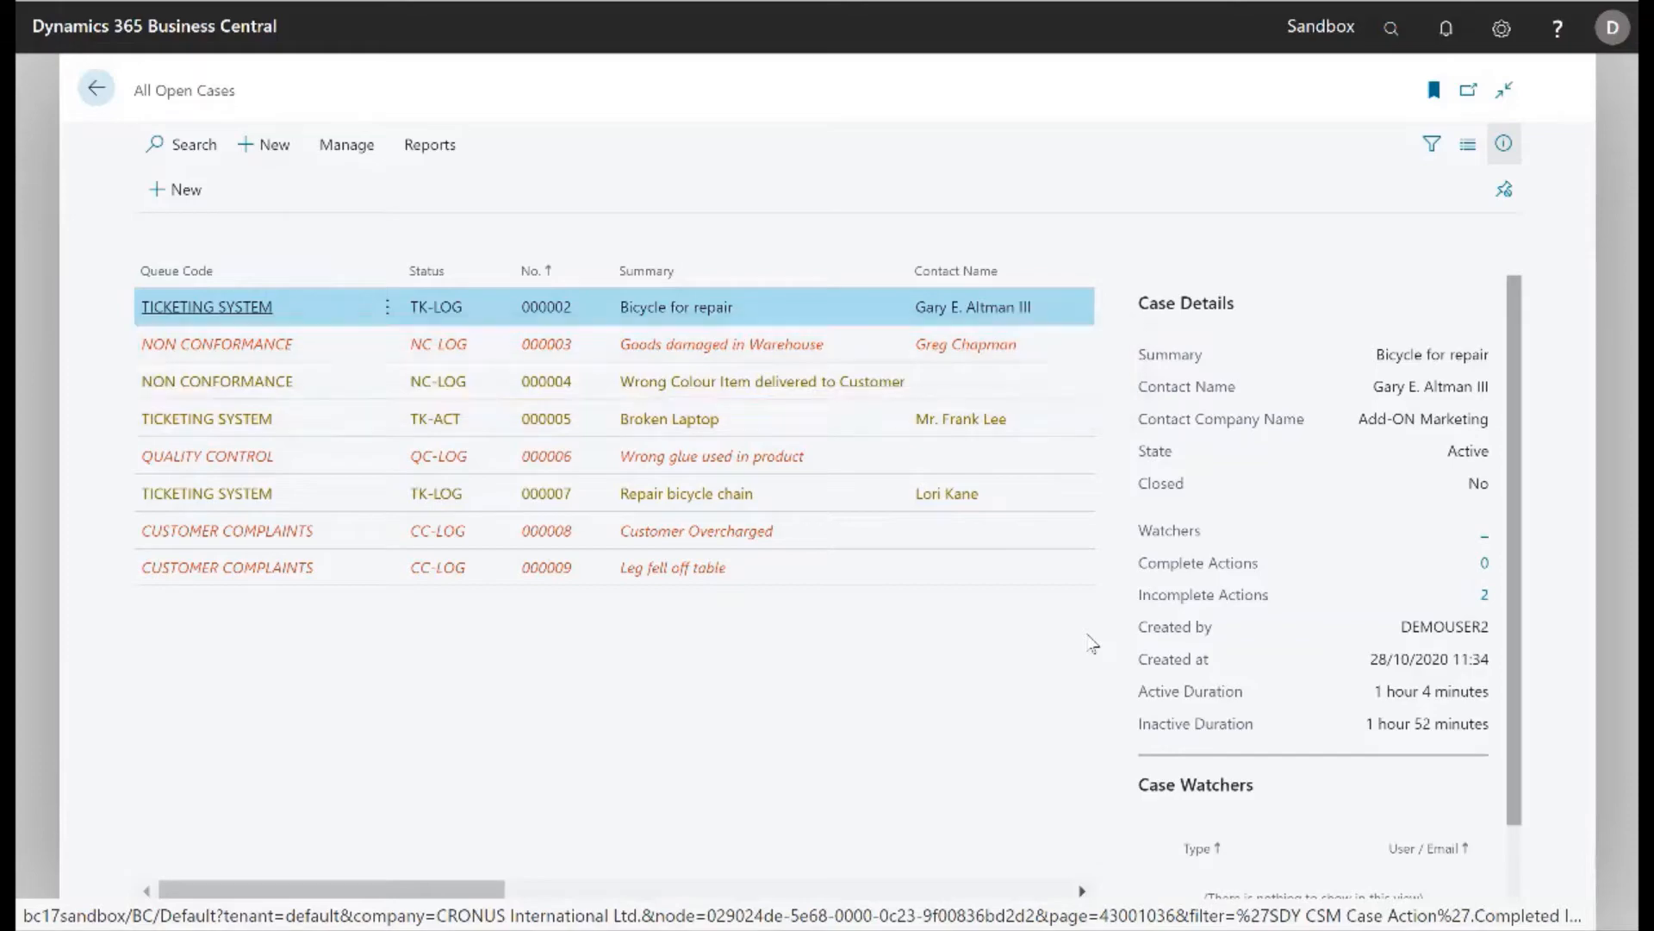
- Visit the CUSTOMER COMPLAINTS case queue from the queue list, then return to the role centre
{"action": "left_click", "coordinate": [95, 88]}
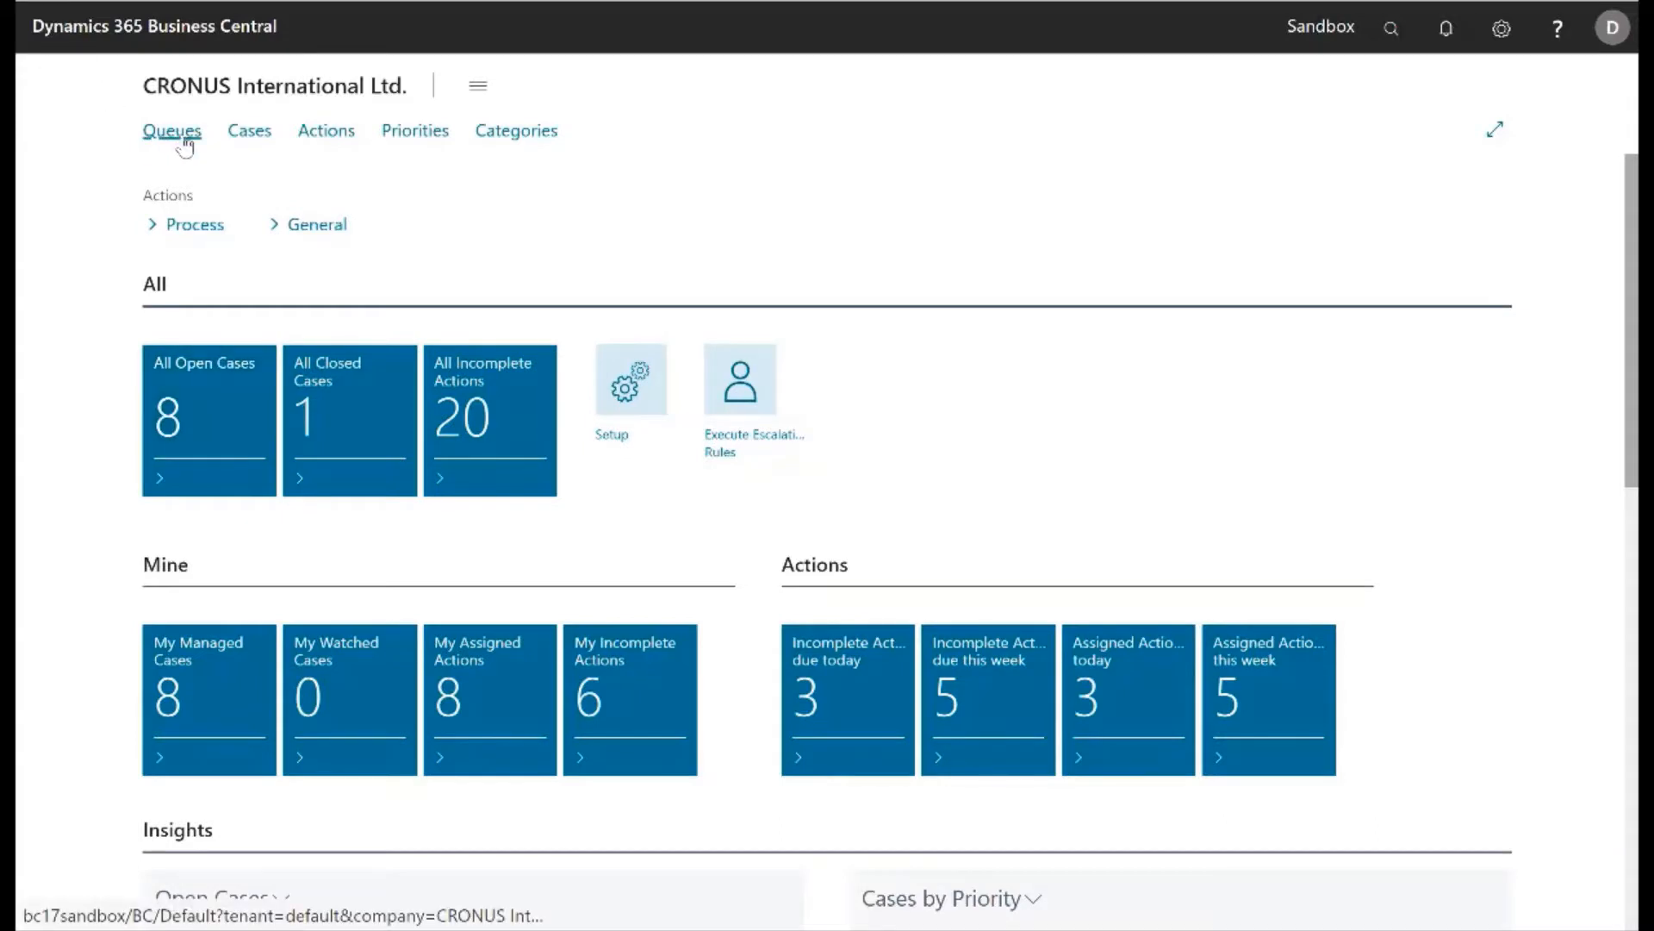
{"action": "left_click", "coordinate": [170, 130]}
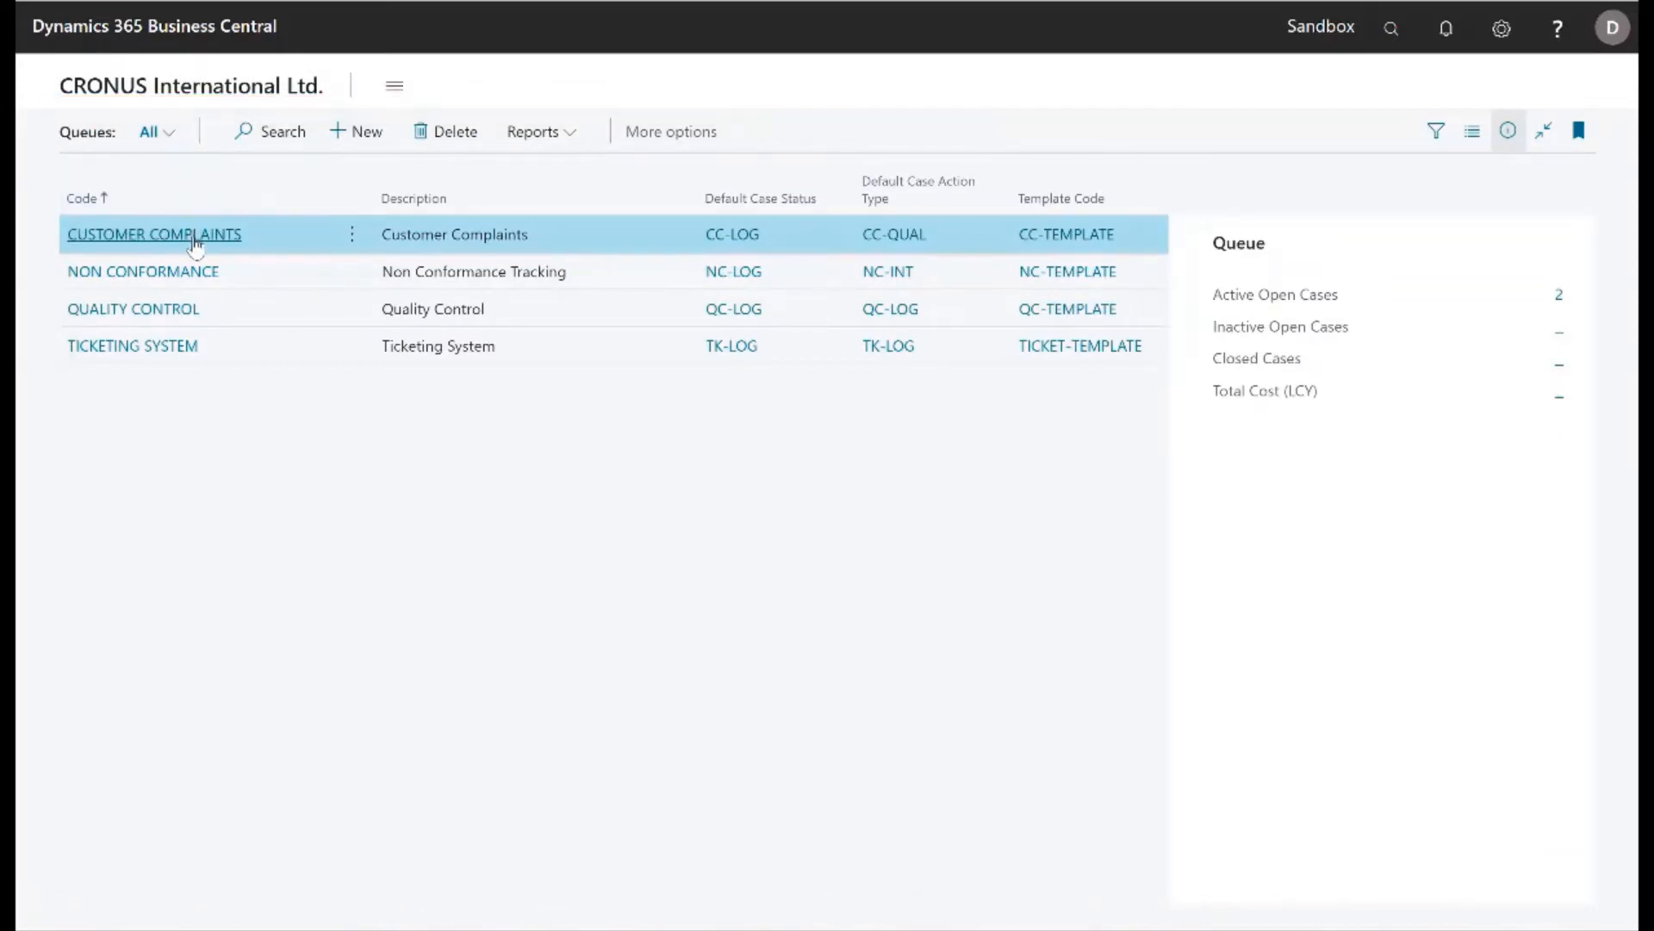
{"action": "left_click", "coordinate": [154, 235]}
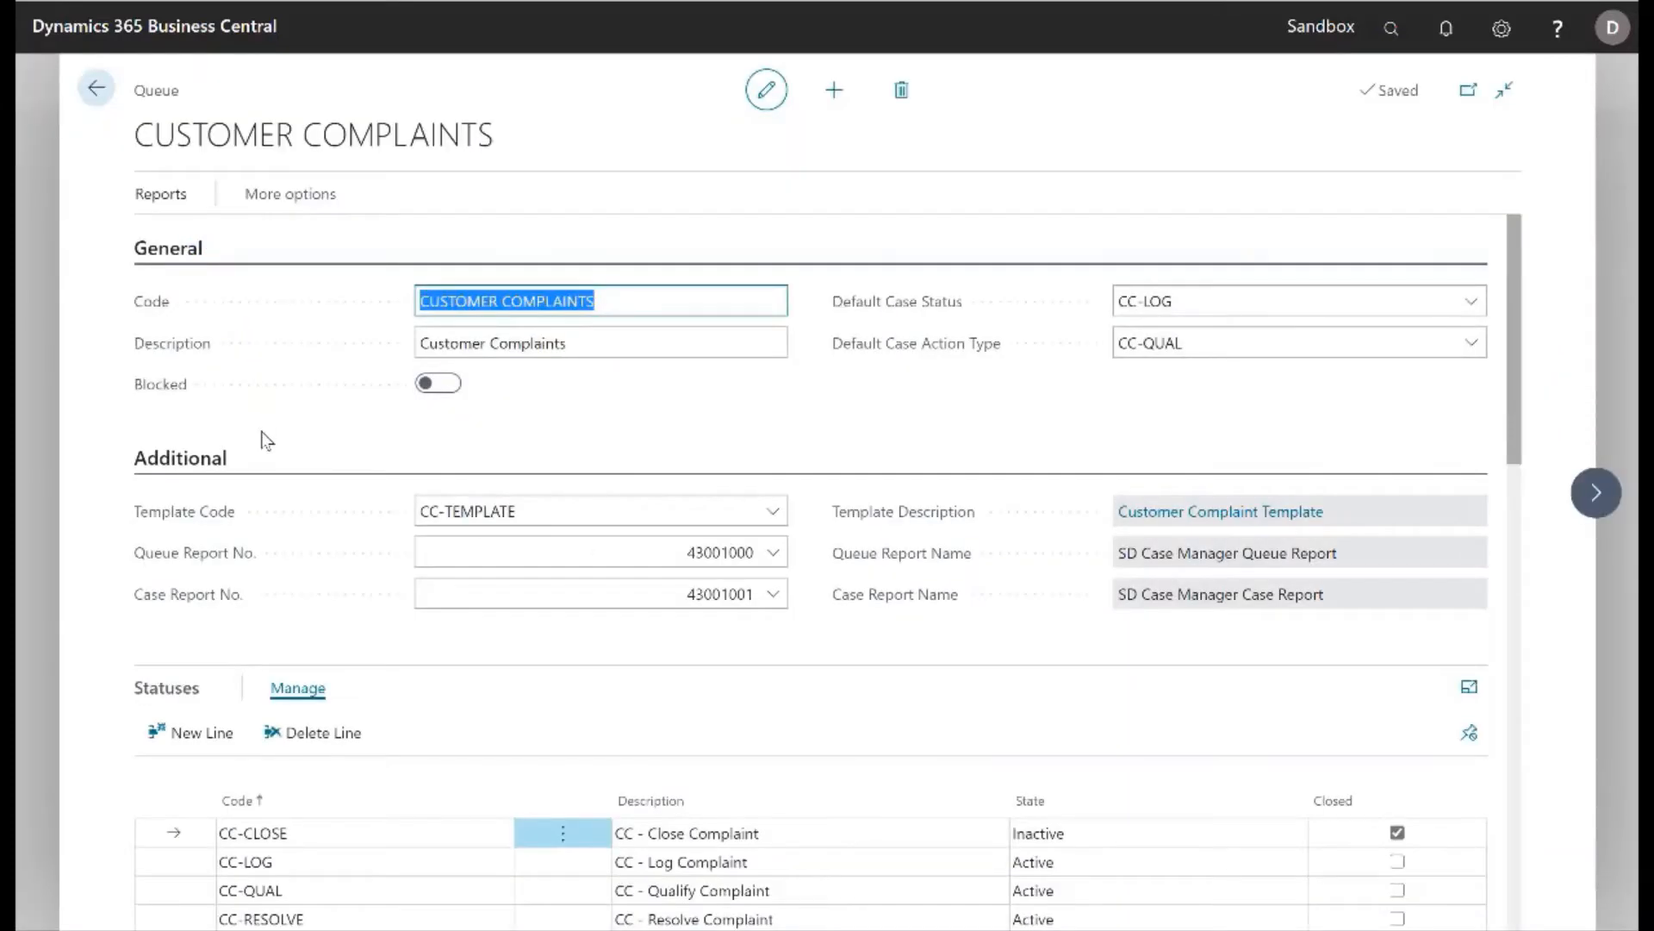
{"action": "left_click", "coordinate": [181, 456]}
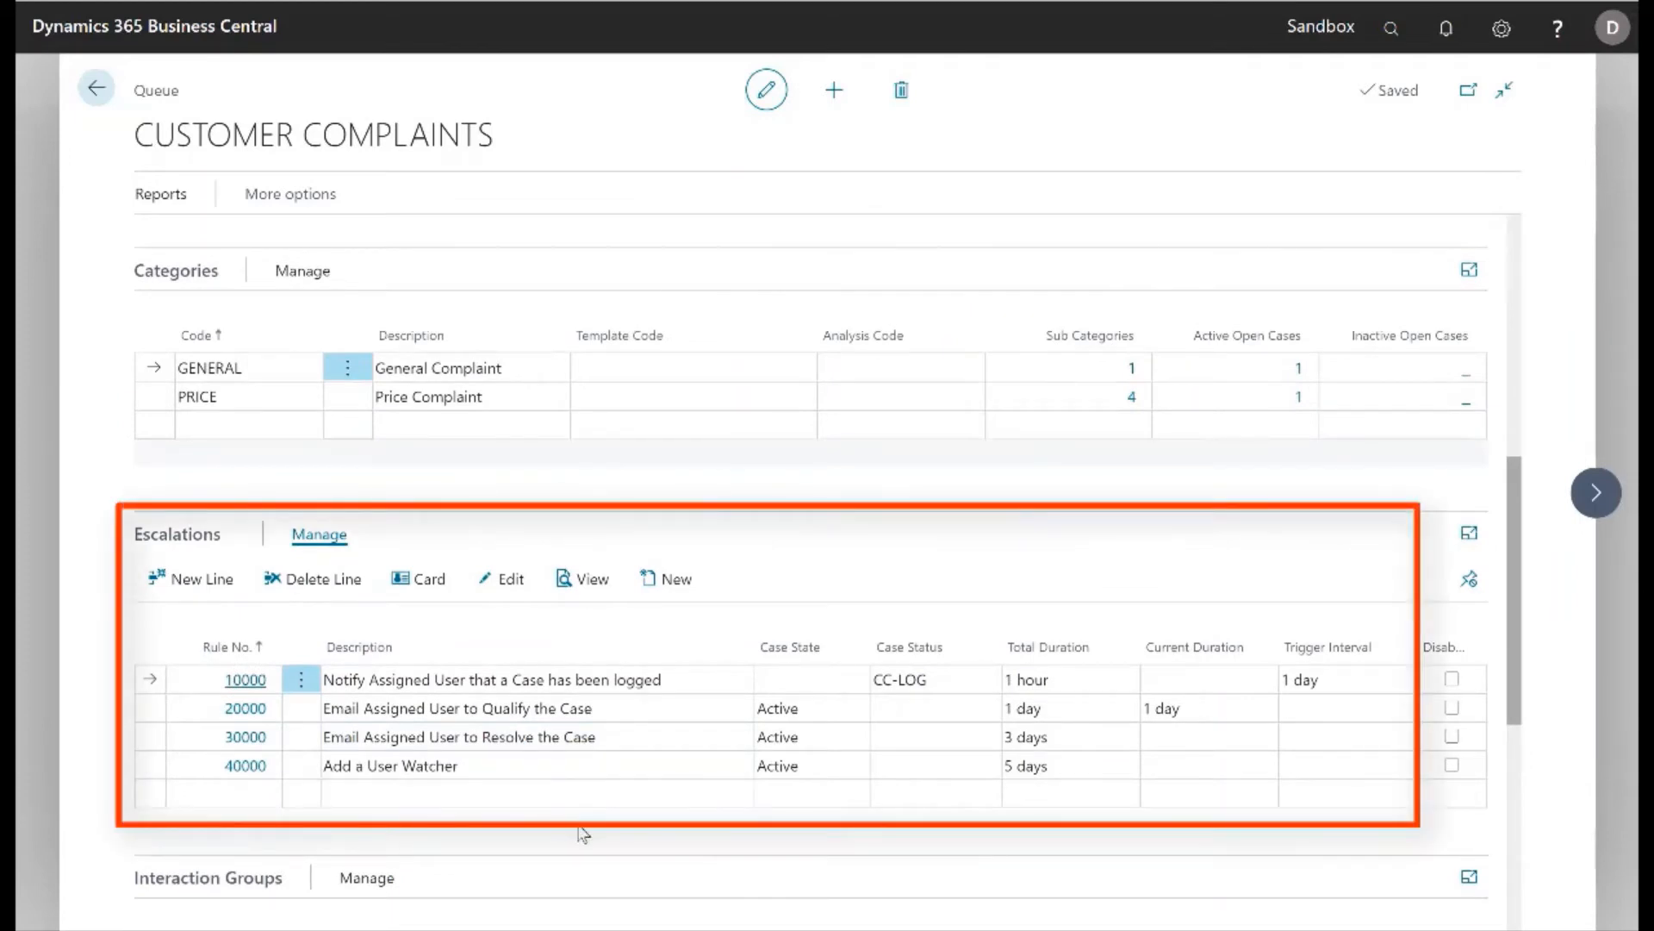
{"action": "mouse_move", "coordinate": [592, 841]}
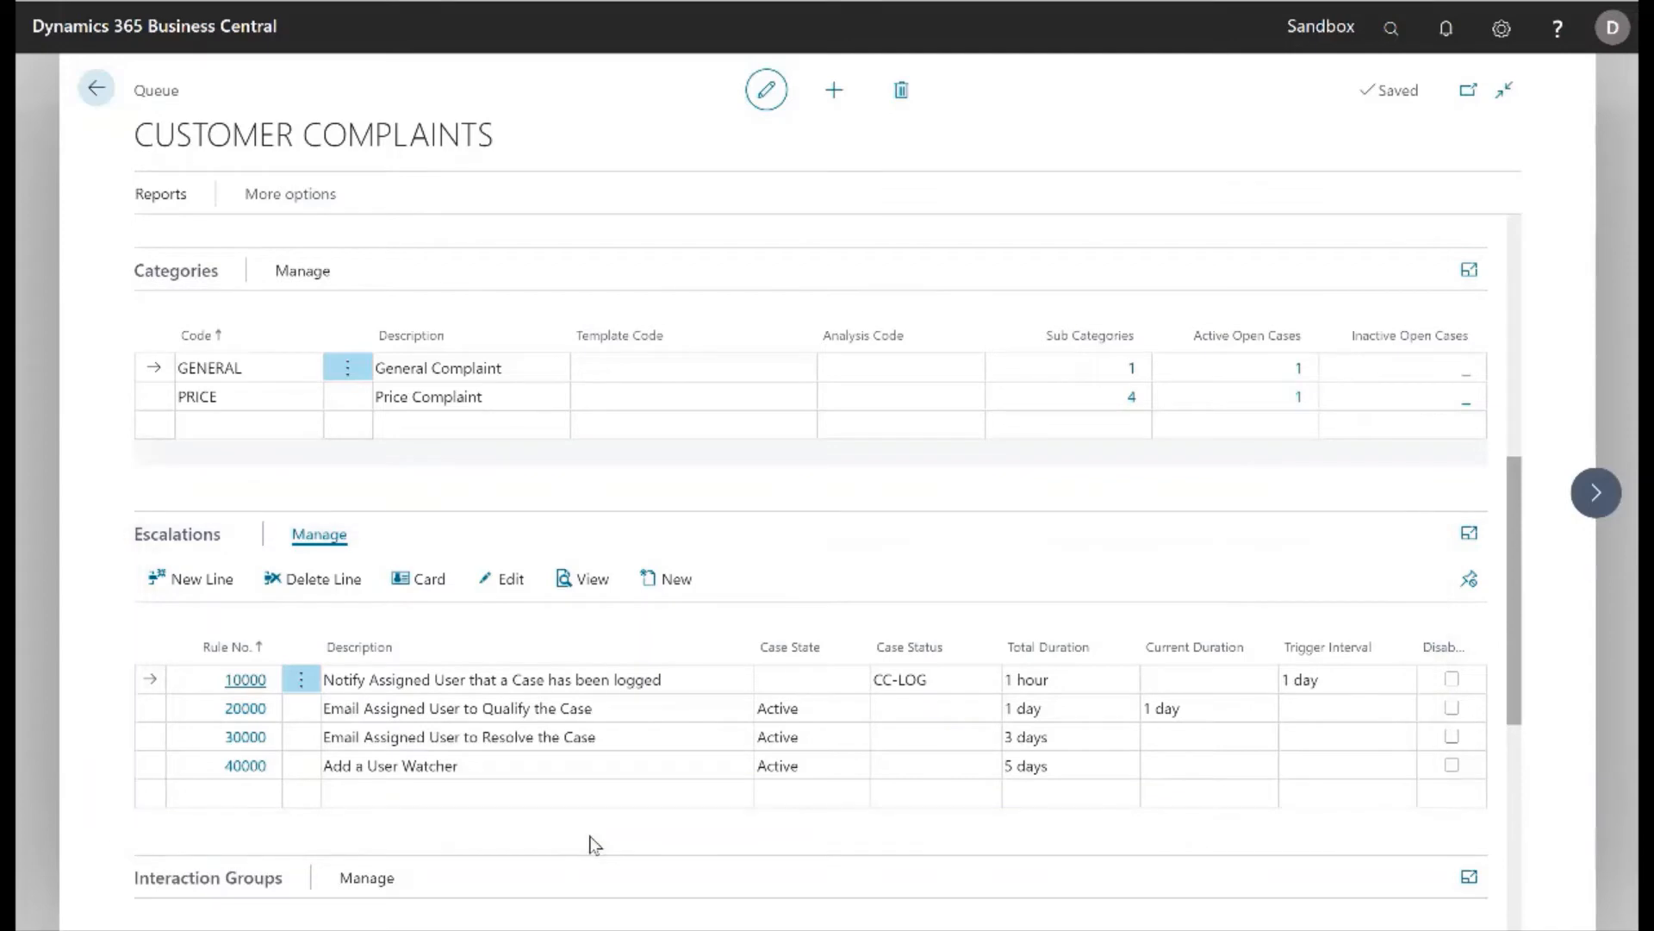
{"action": "left_click", "coordinate": [96, 88]}
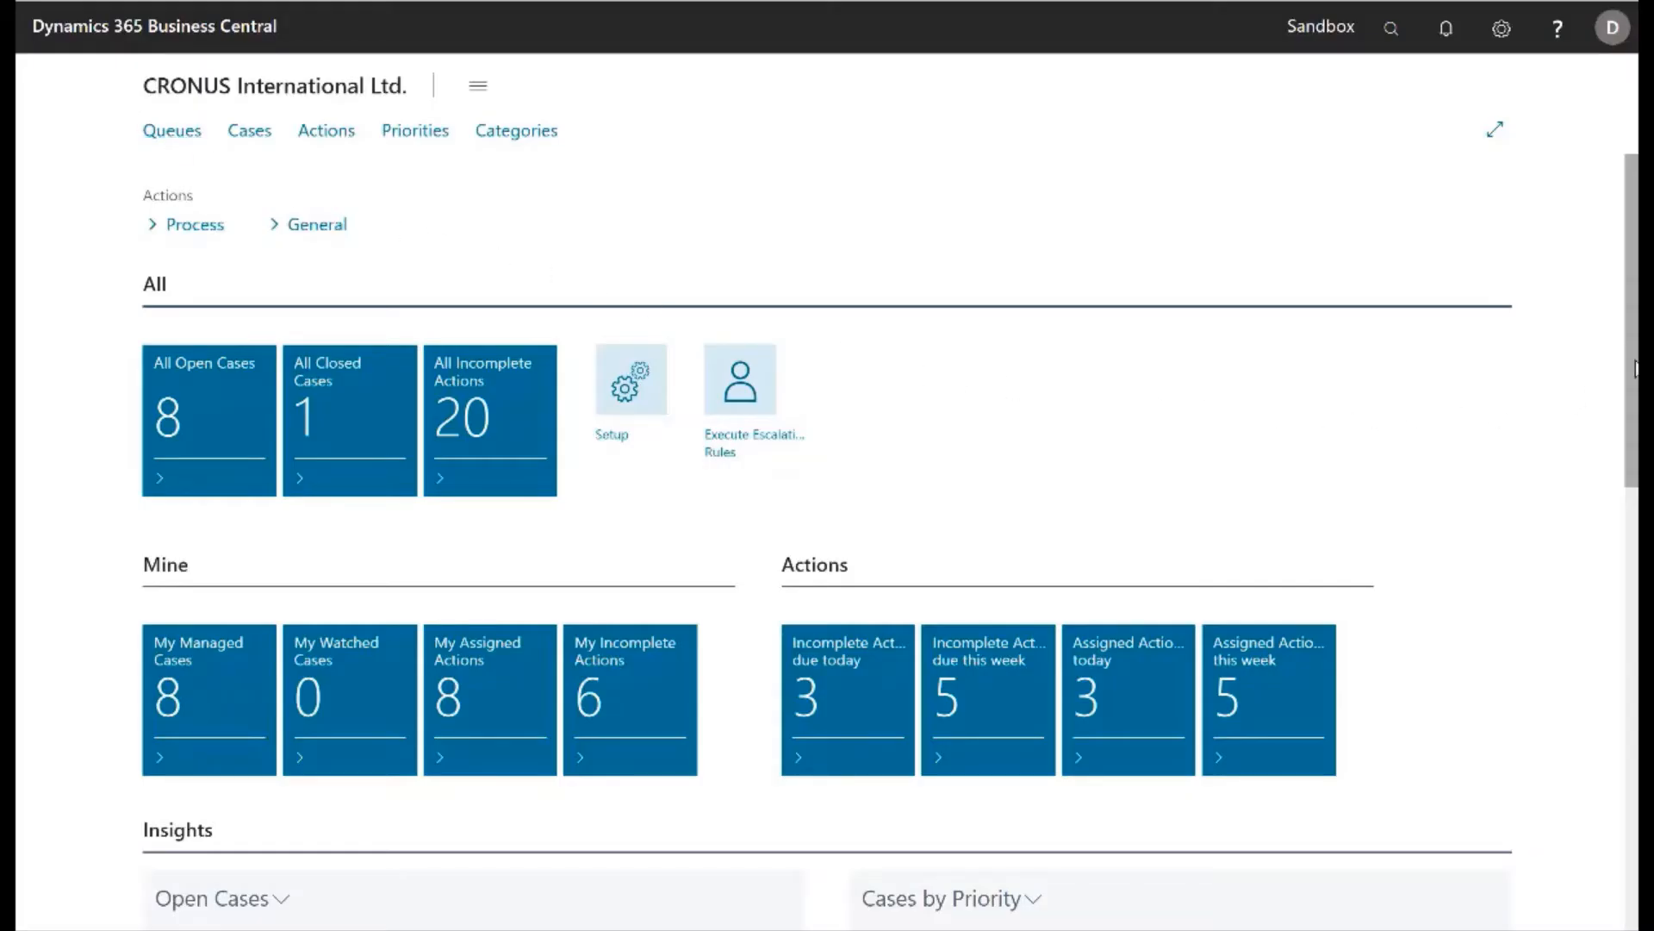
- Review case 000003, Goods damaged in Warehouse, down to the 5.00 cost of its labelling action
{"action": "scroll", "scroll_direction": "down", "scroll_amount": 3}
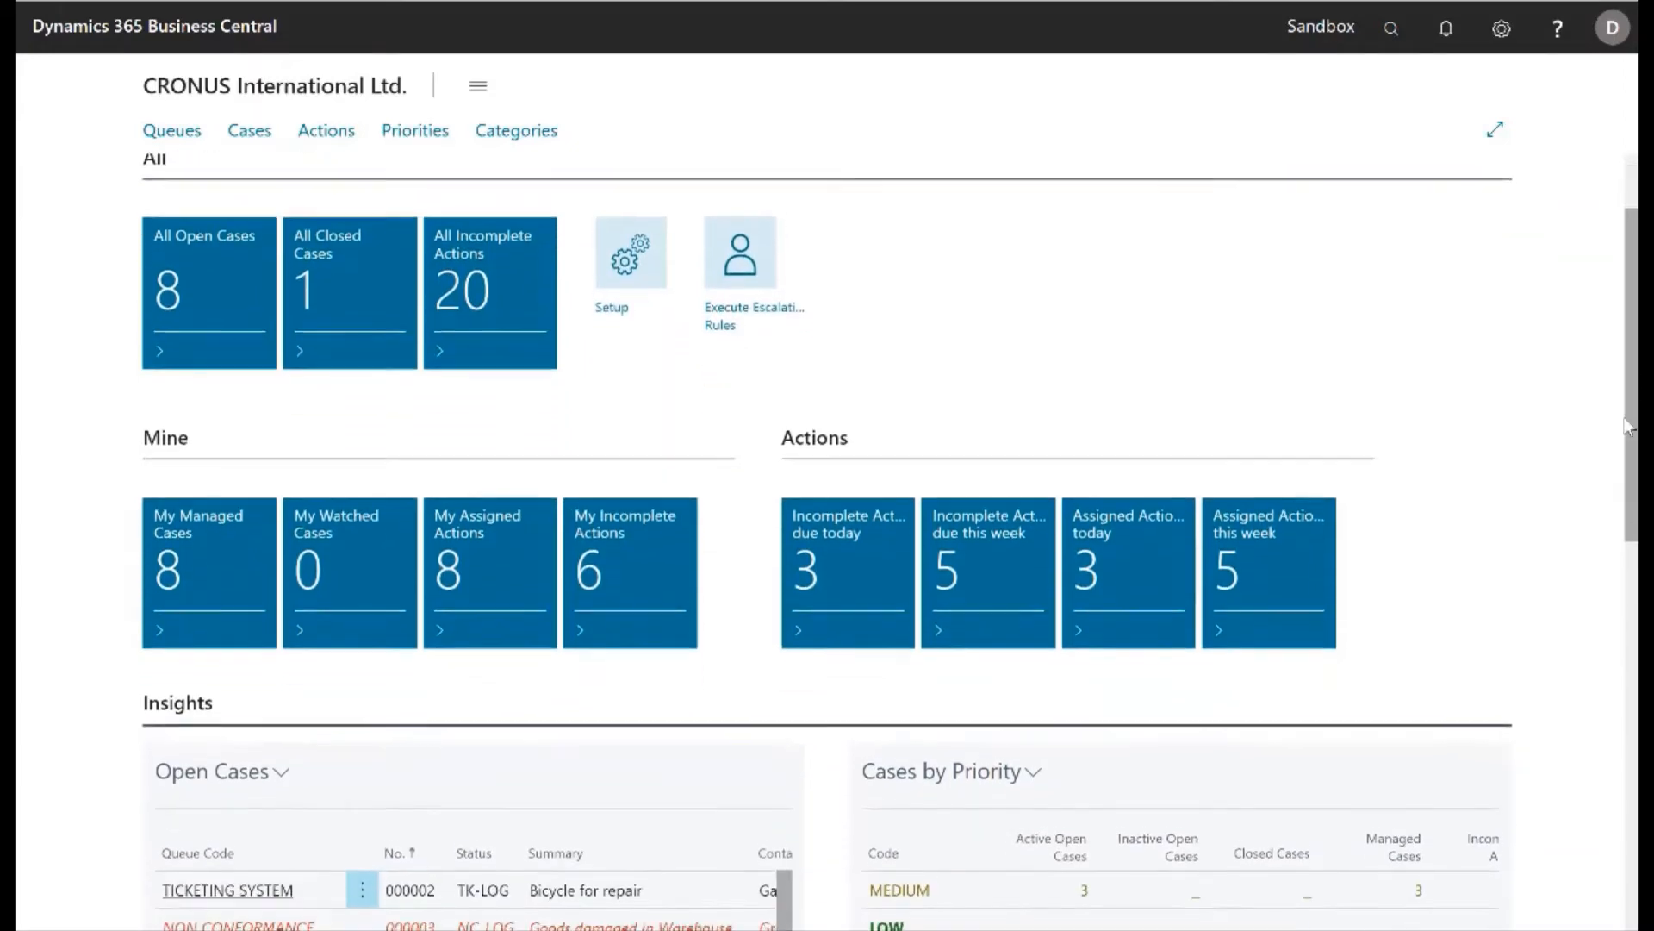
{"action": "scroll", "scroll_direction": "down", "scroll_amount": 3}
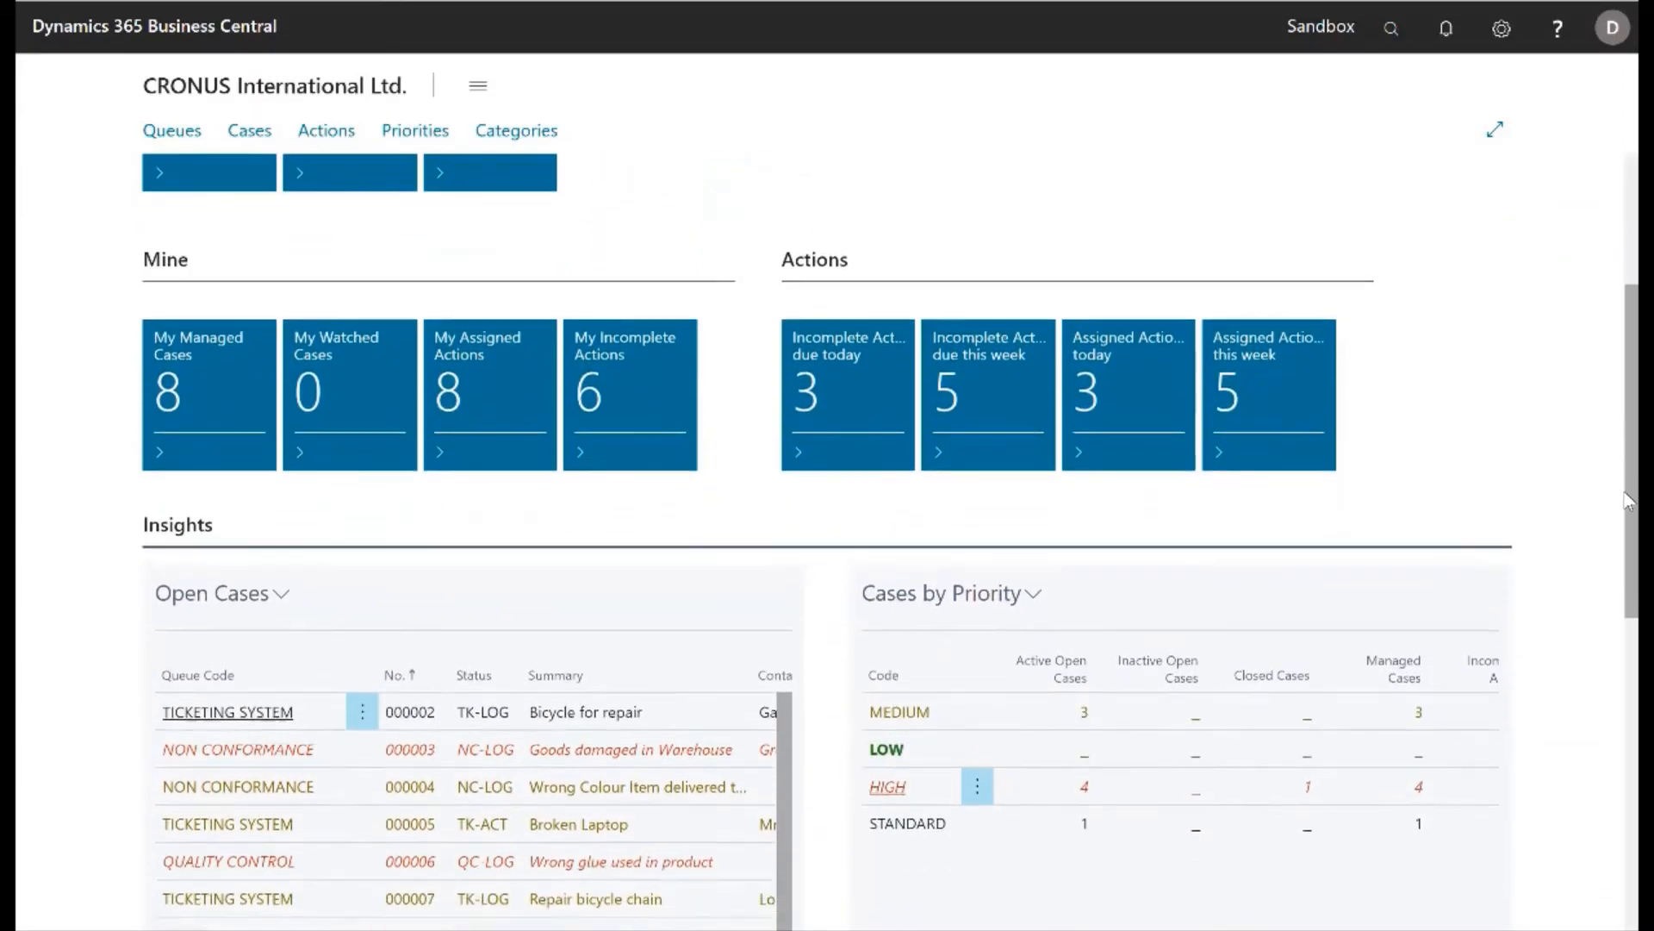
{"action": "scroll", "scroll_direction": "down", "scroll_amount": 3}
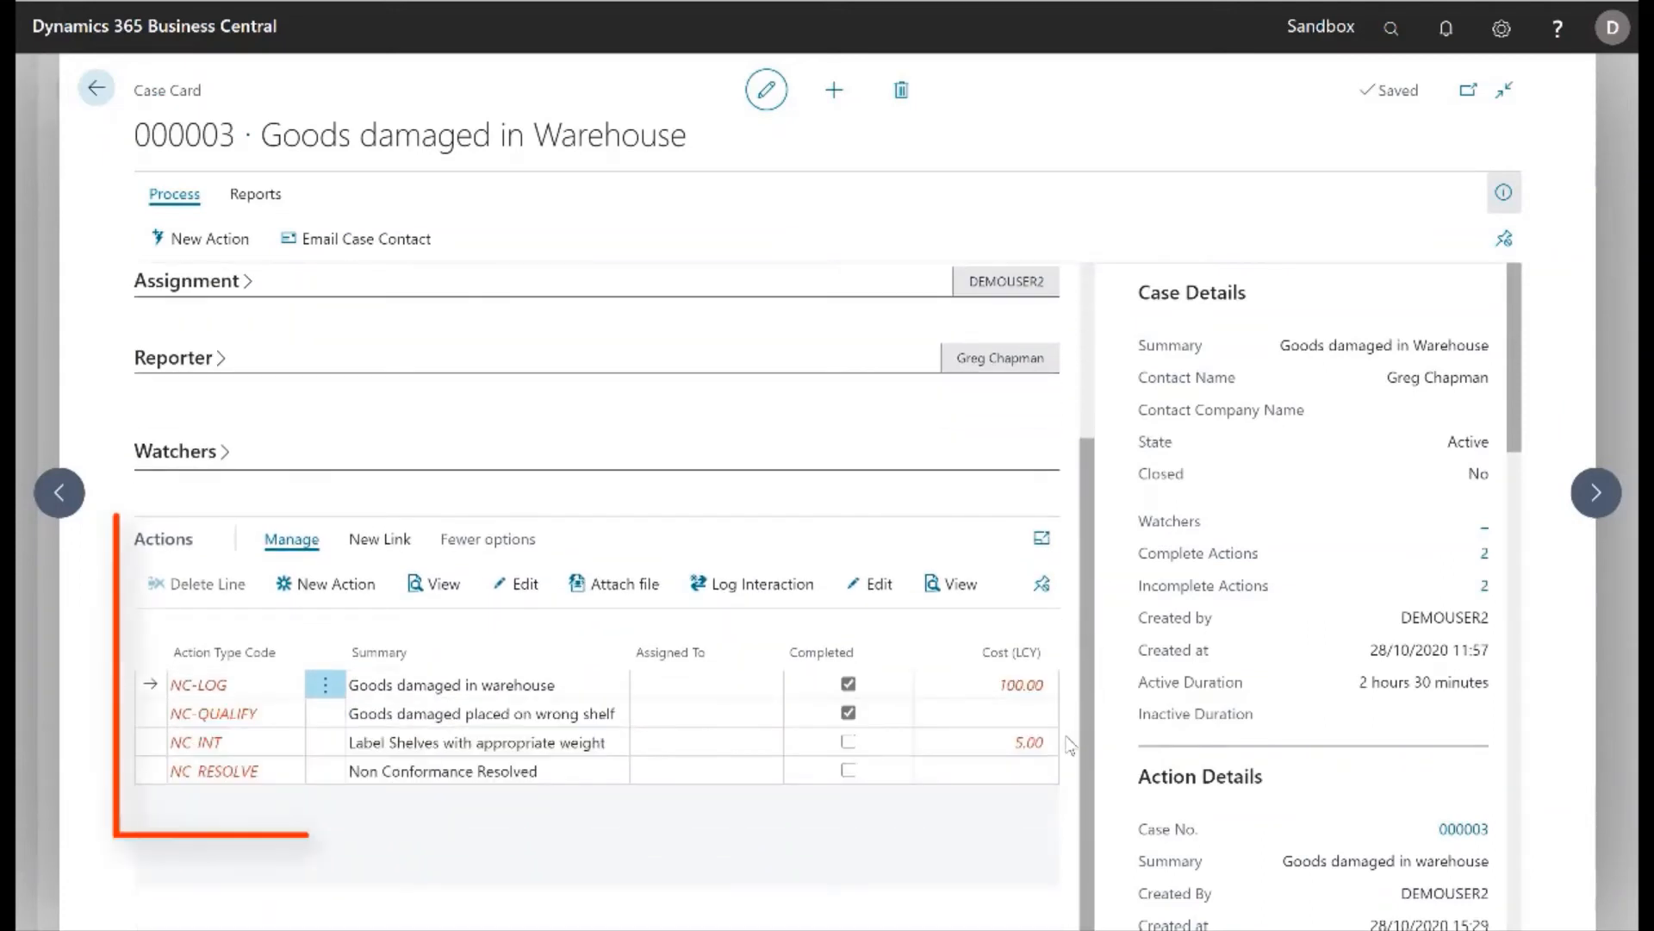
{"action": "left_click", "coordinate": [1024, 741]}
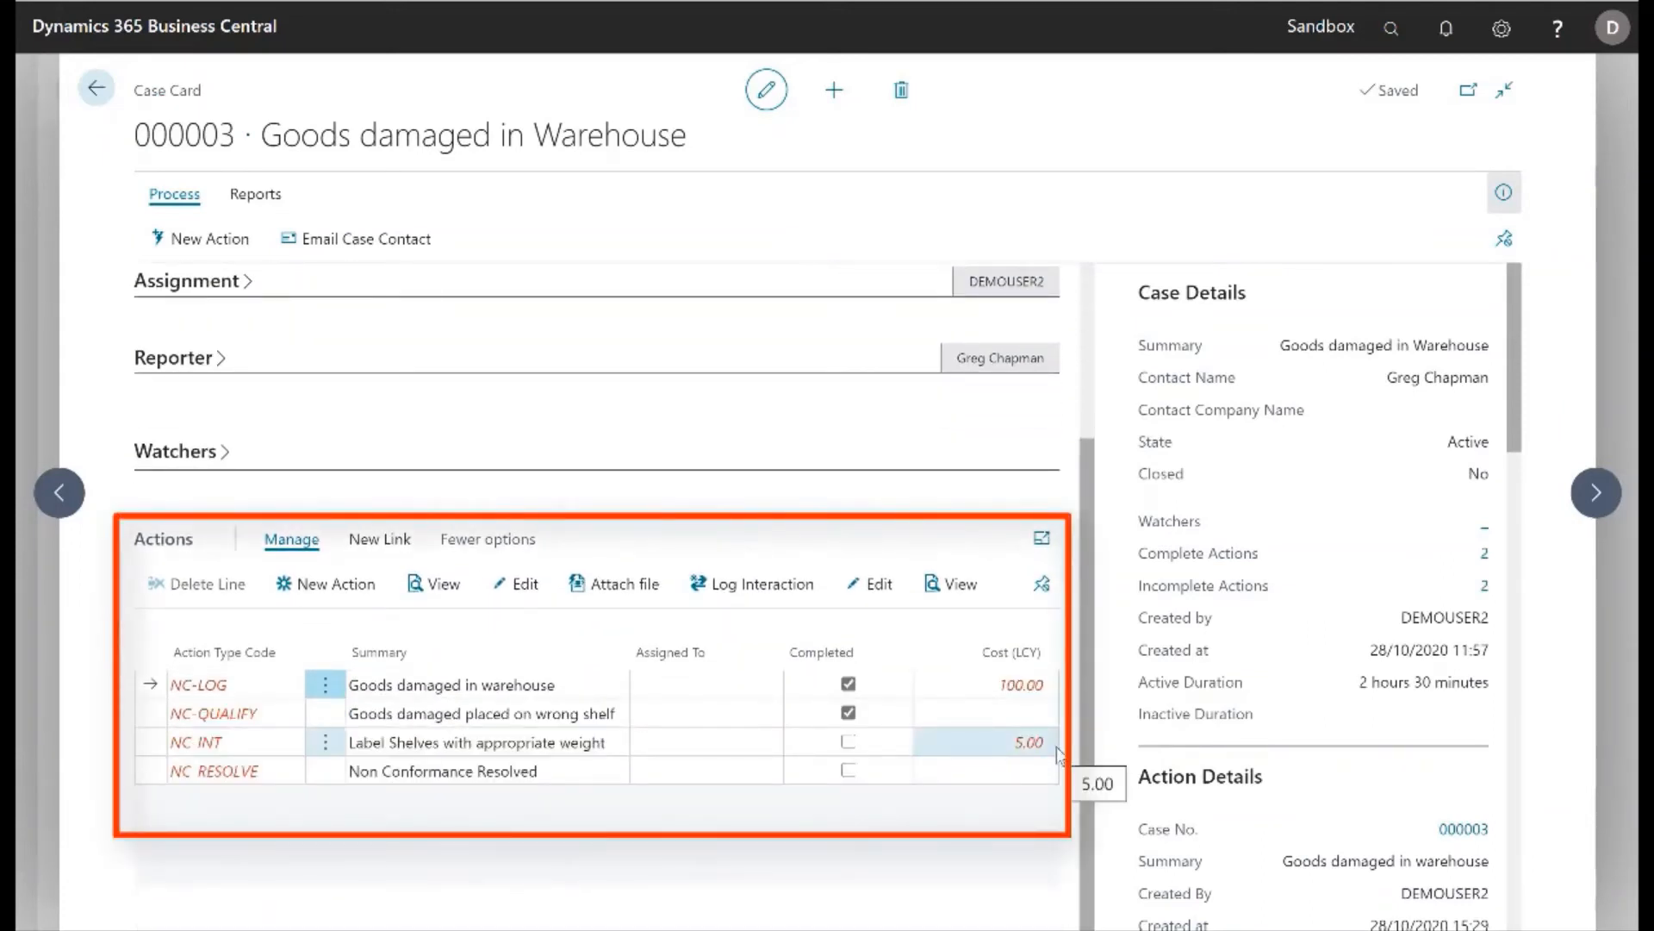
- Go through the case's links, attachment and logged interaction, choose Reports > Case Report and go back to All Open Cases
{"action": "scroll", "scroll_direction": "down", "scroll_amount": 3}
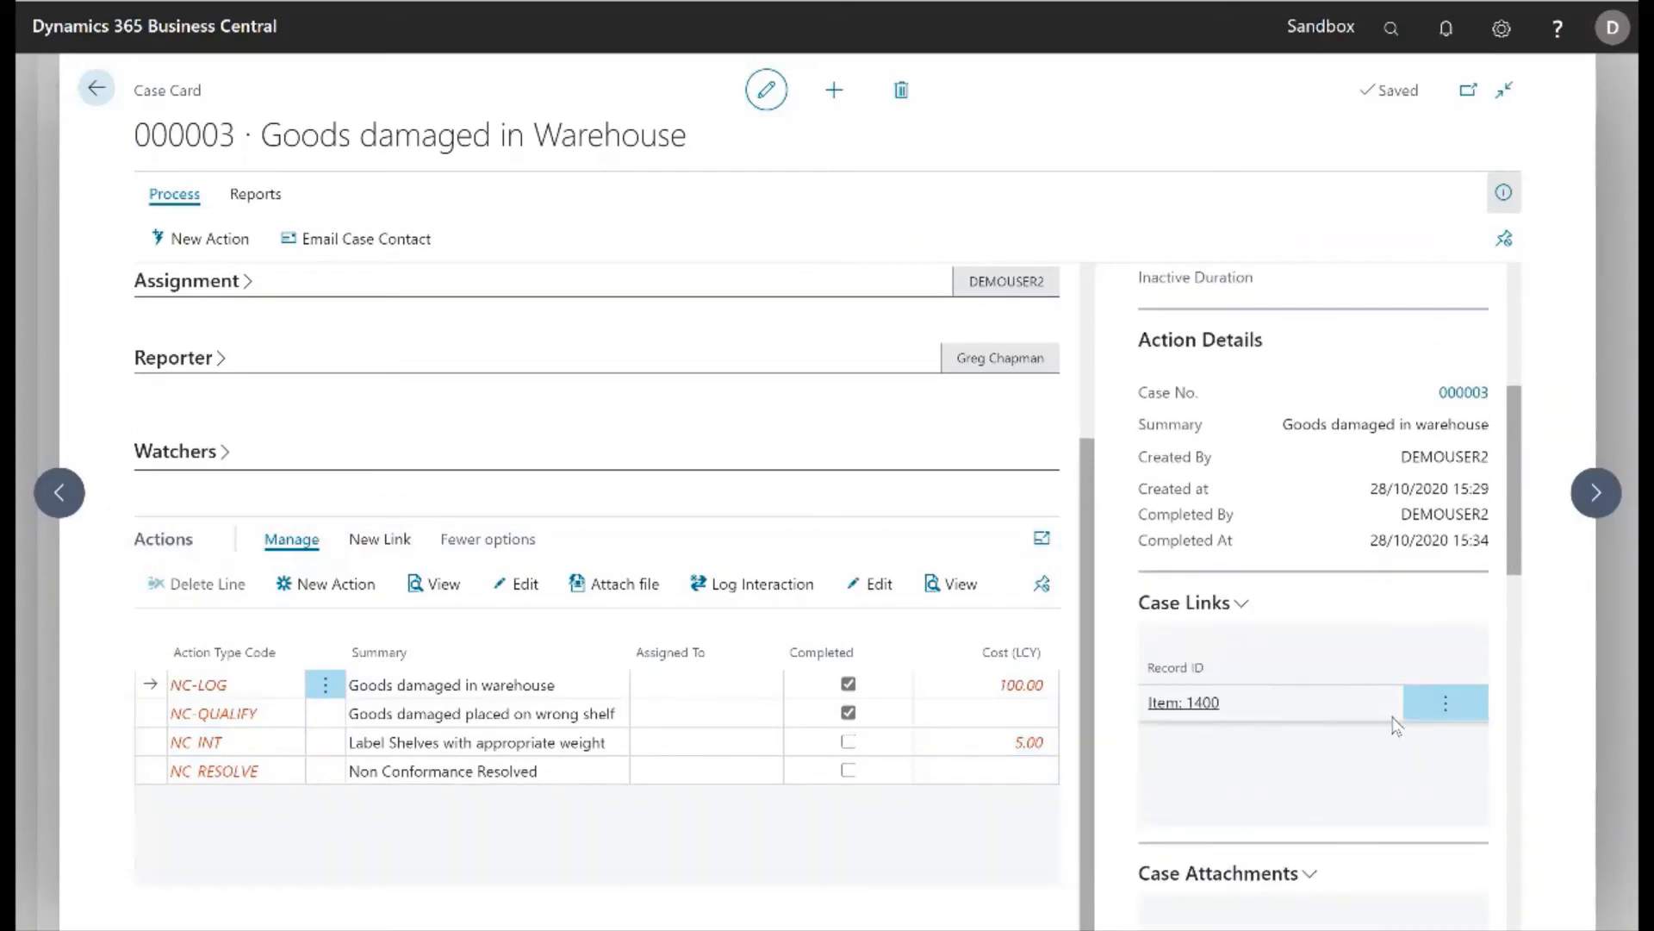
{"action": "scroll", "scroll_direction": "down", "scroll_amount": 3}
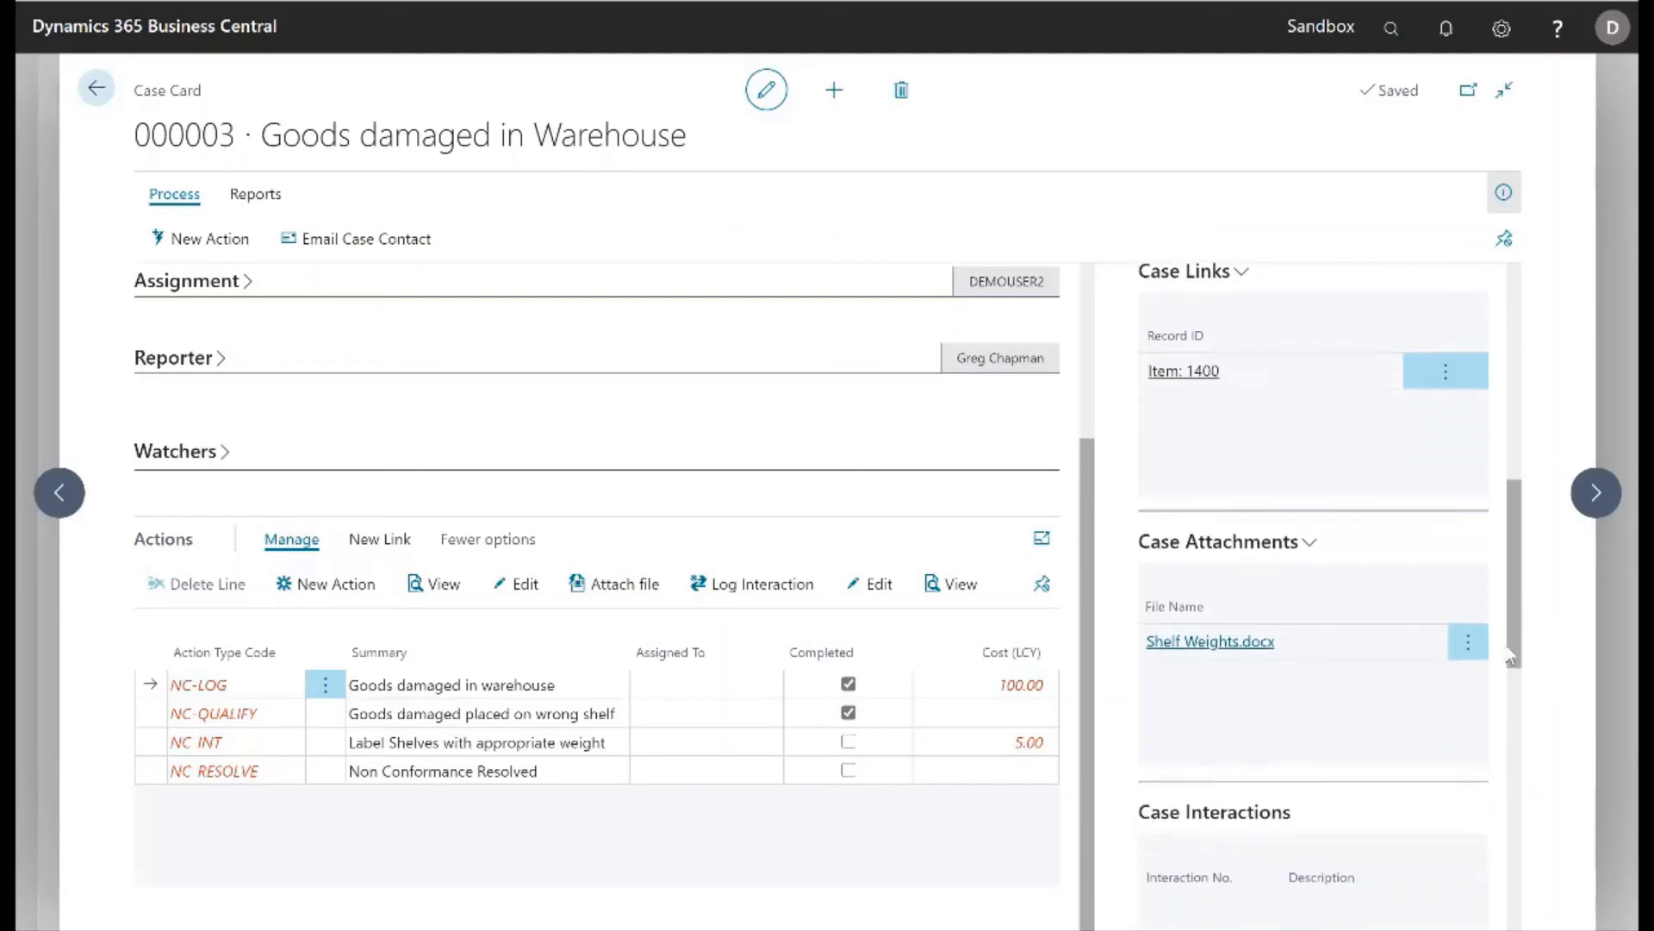
{"action": "scroll", "scroll_direction": "down", "scroll_amount": 3}
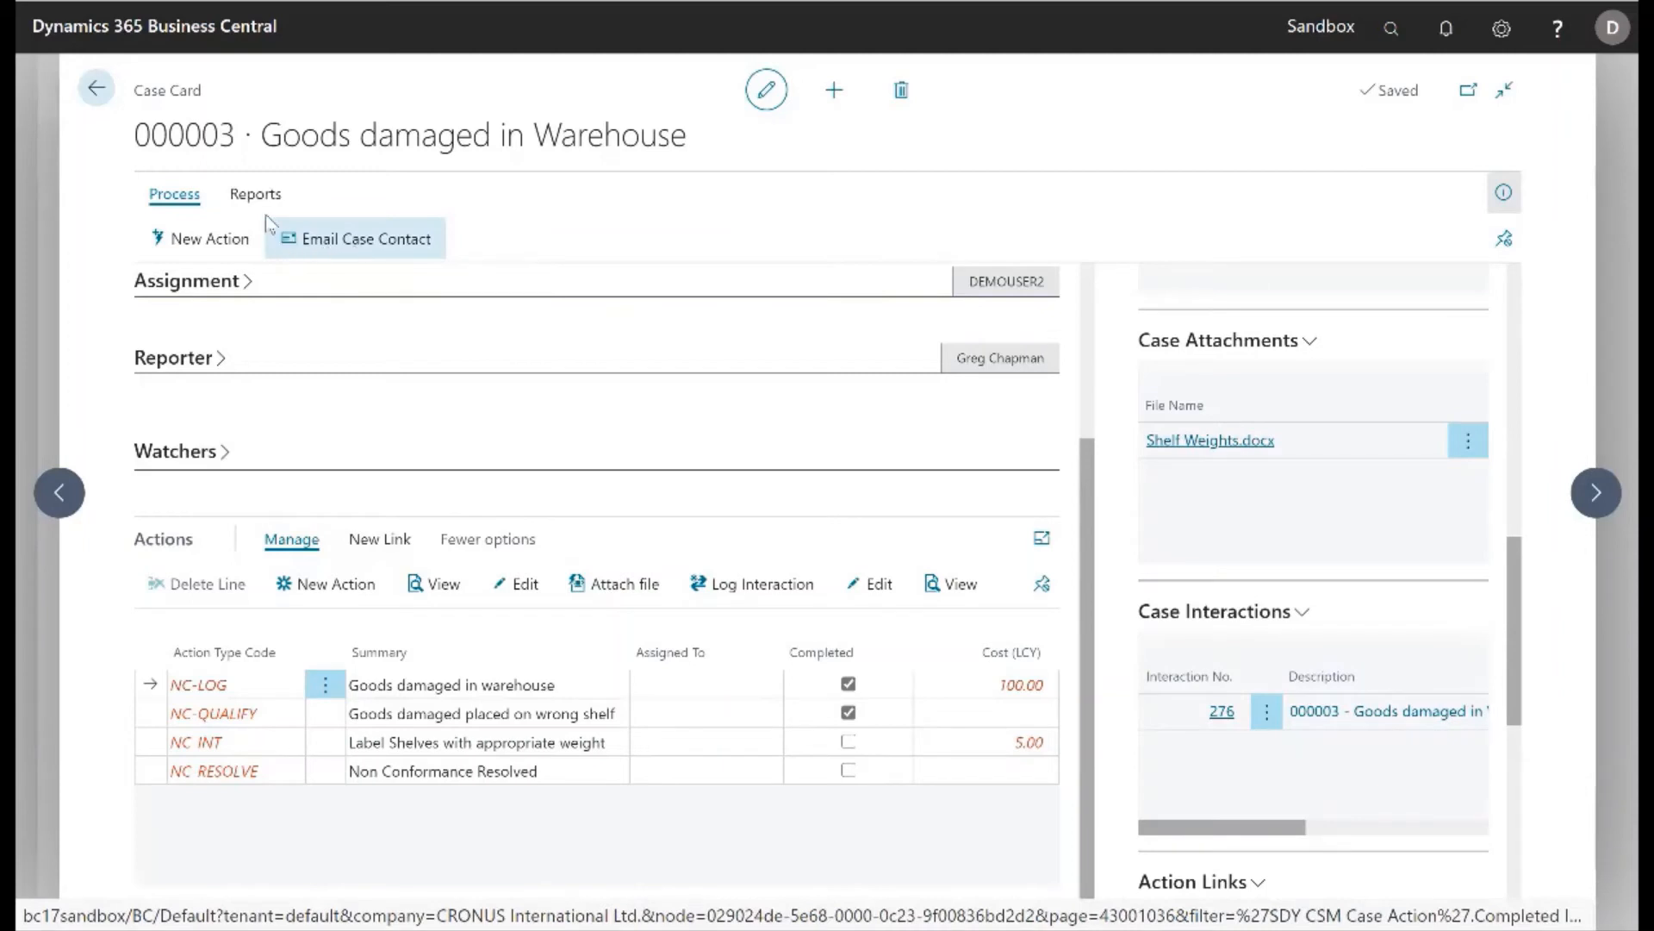
{"action": "left_click", "coordinate": [255, 195]}
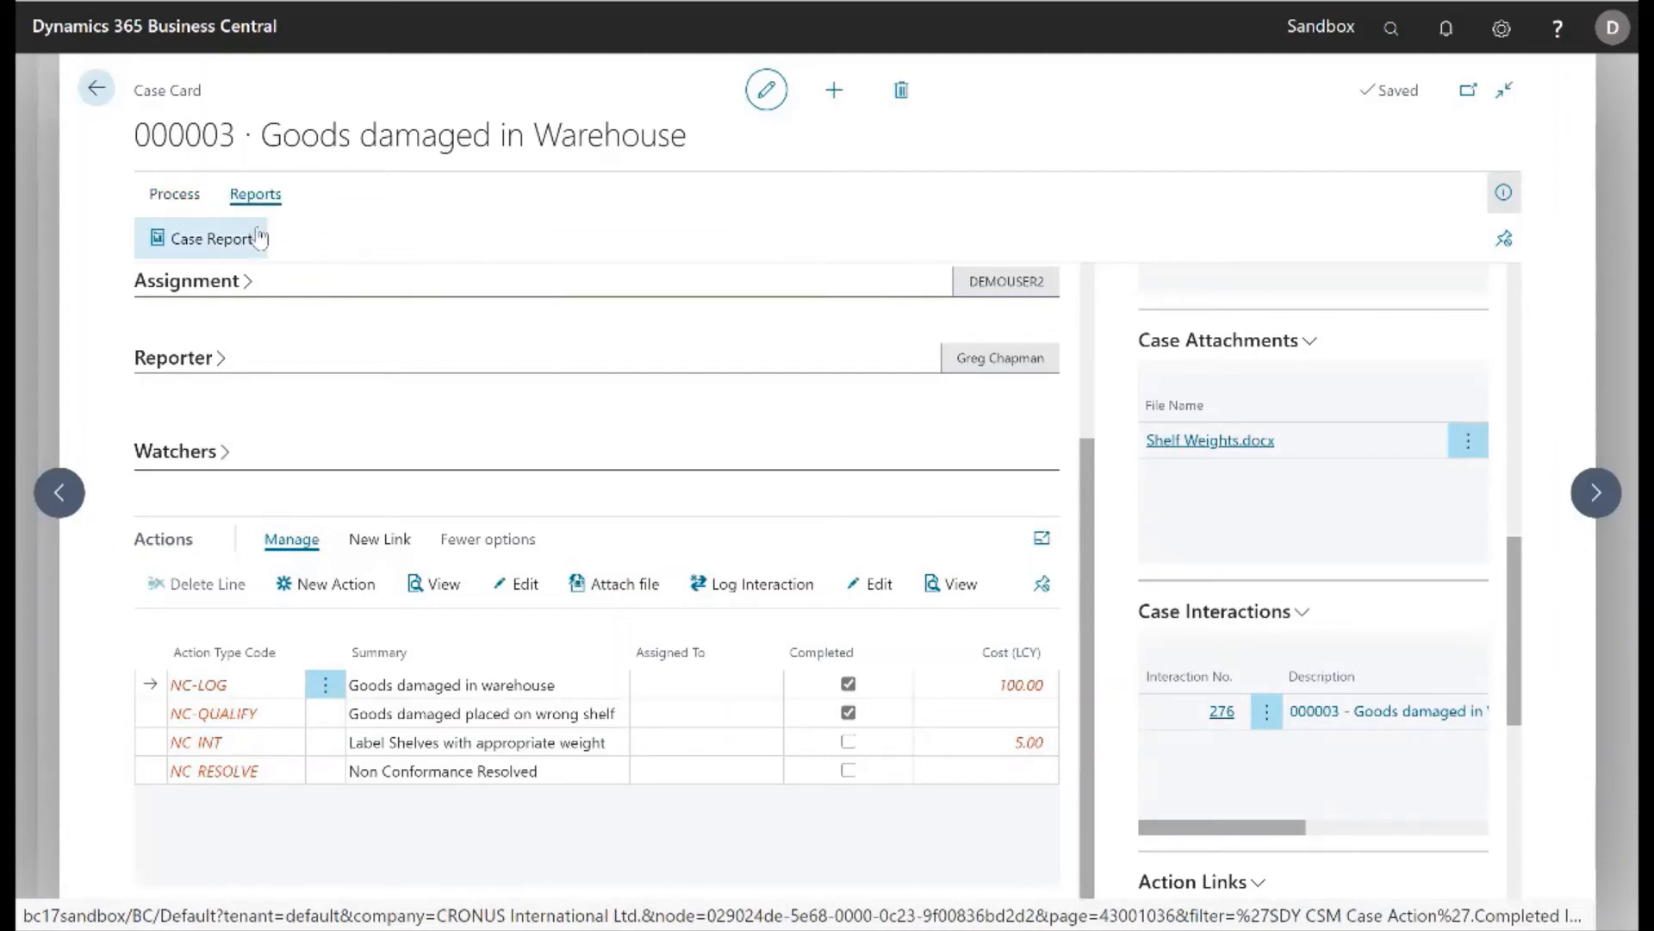
{"action": "left_click", "coordinate": [96, 88]}
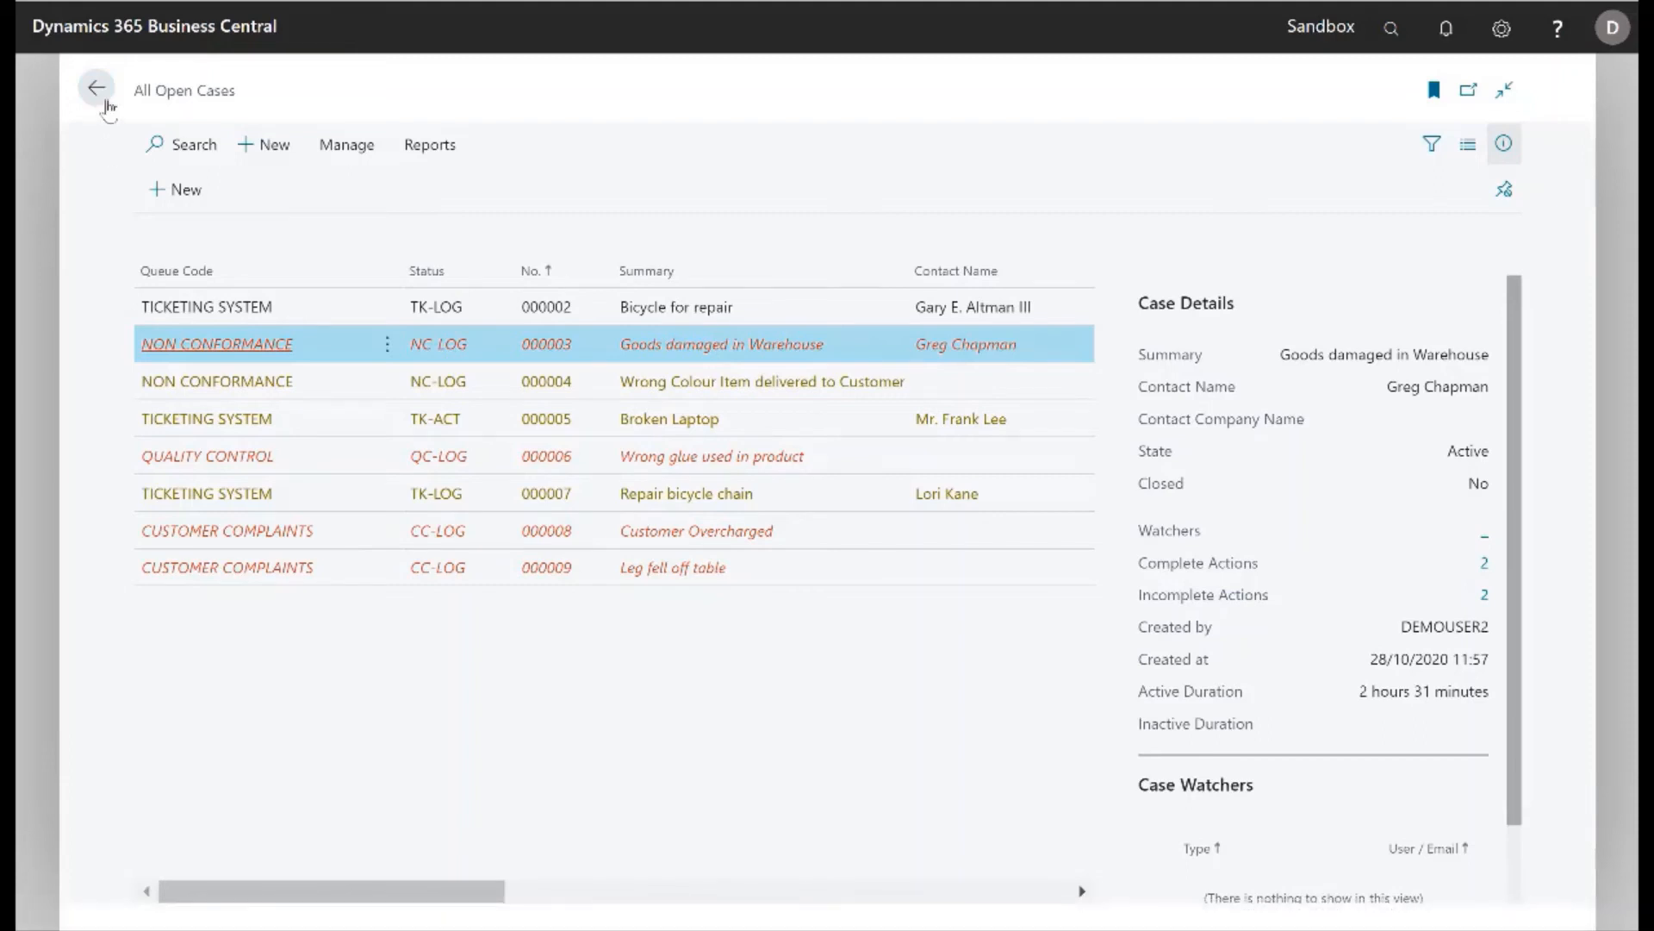
{"action": "mouse_move", "coordinate": [103, 126]}
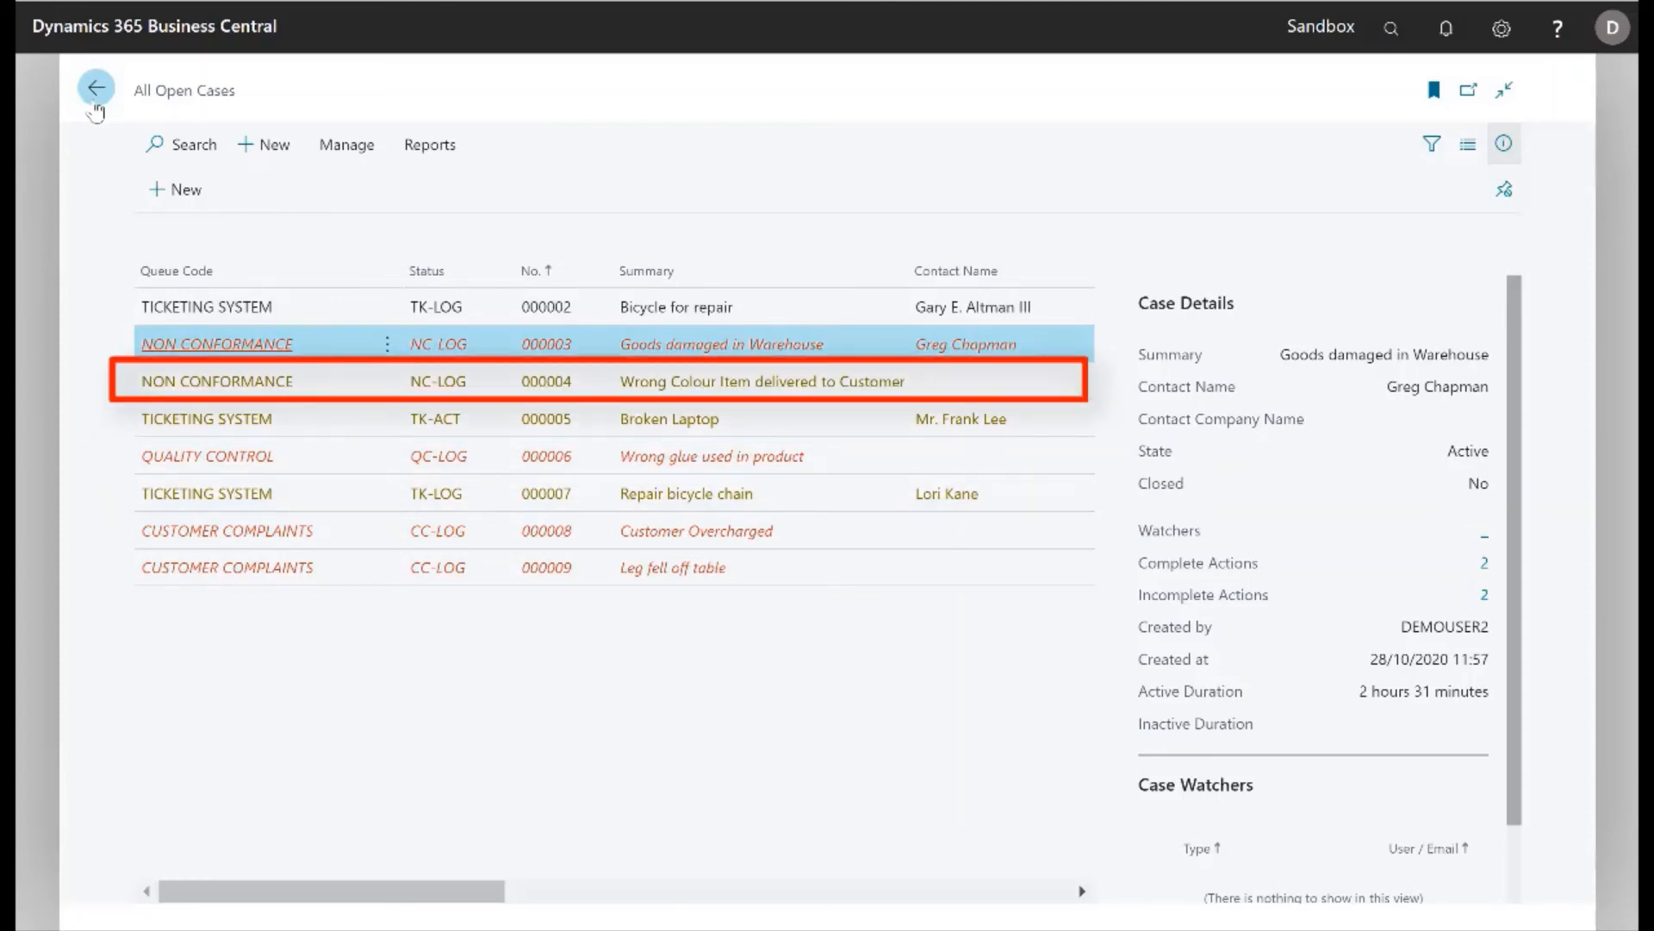
- Return from the All Open Cases list to the role centre, now showing 22 incomplete actions
{"action": "left_click", "coordinate": [95, 86]}
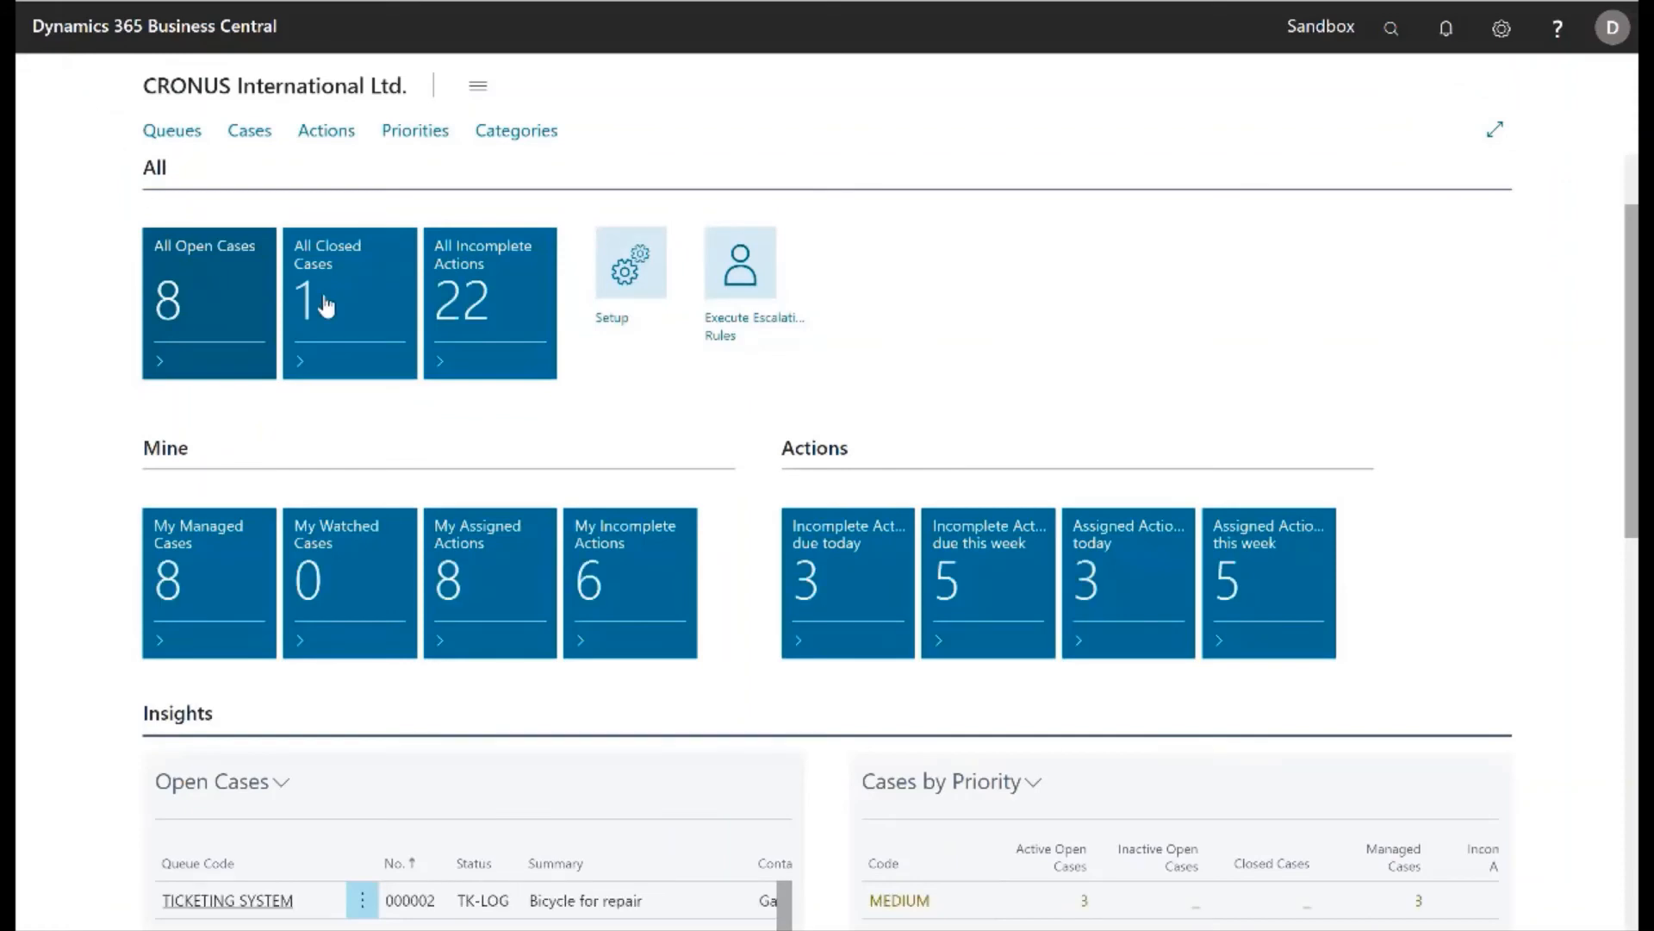